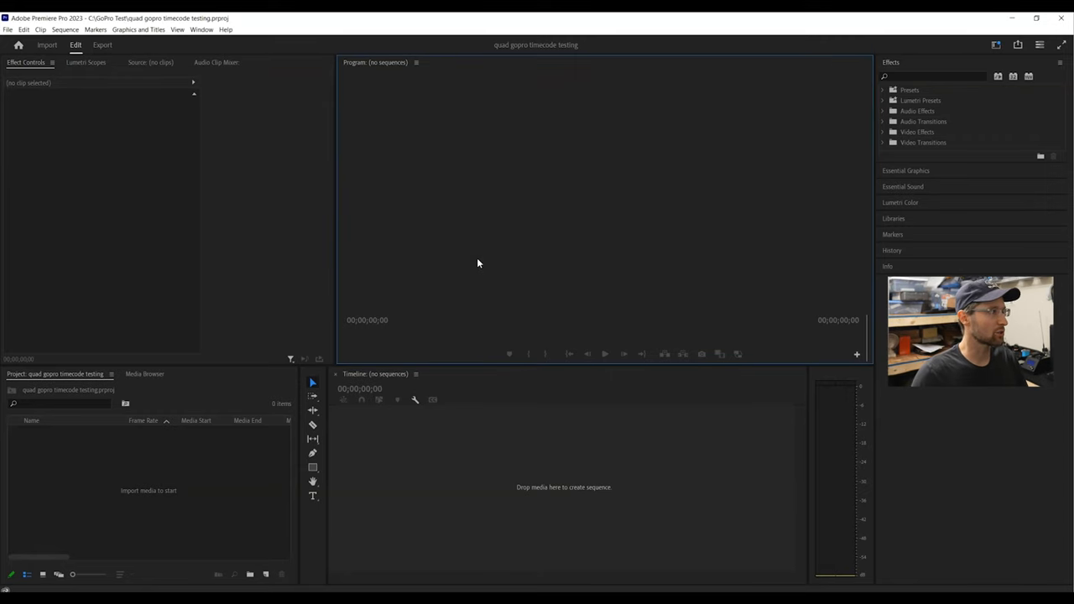
{"action": "mouse_move", "coordinate": [222, 165]}
{"action": "type", "text": "12.1"}
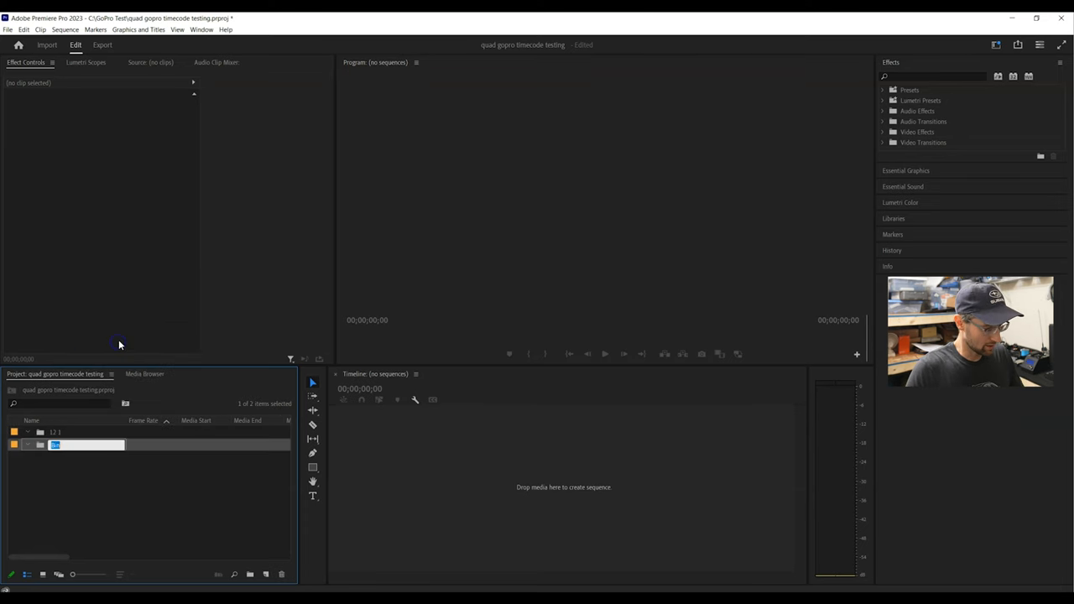
- Create a new bin in the Project panel for another camera's footage
{"action": "right_click", "coordinate": [121, 344]}
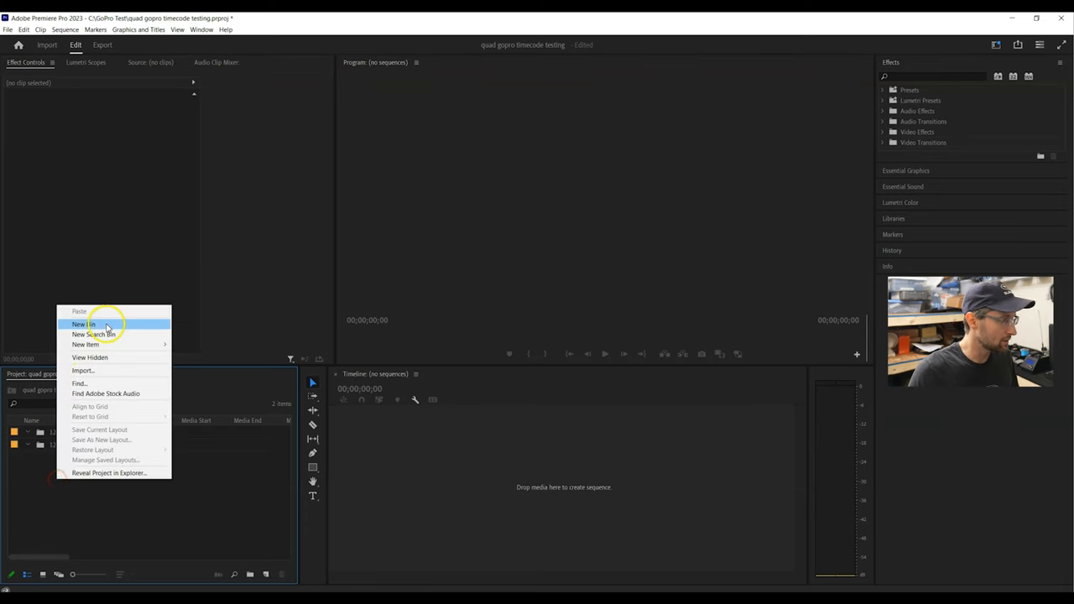
{"action": "left_click", "coordinate": [84, 325]}
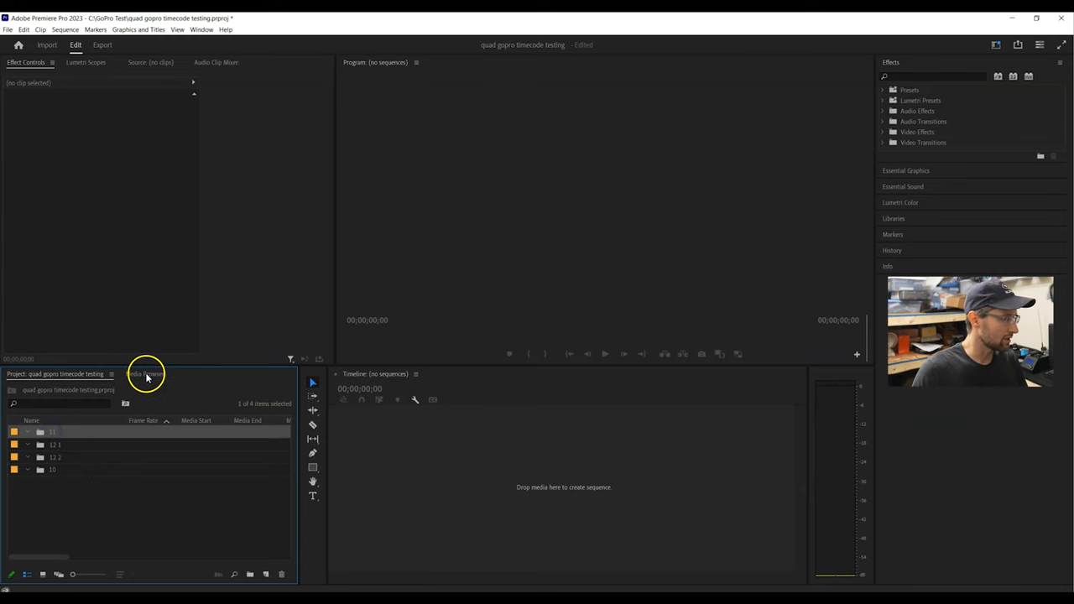
- Import a camera's GoPro clips from the Media Browser and select the third bin as destination
{"action": "left_click", "coordinate": [145, 373]}
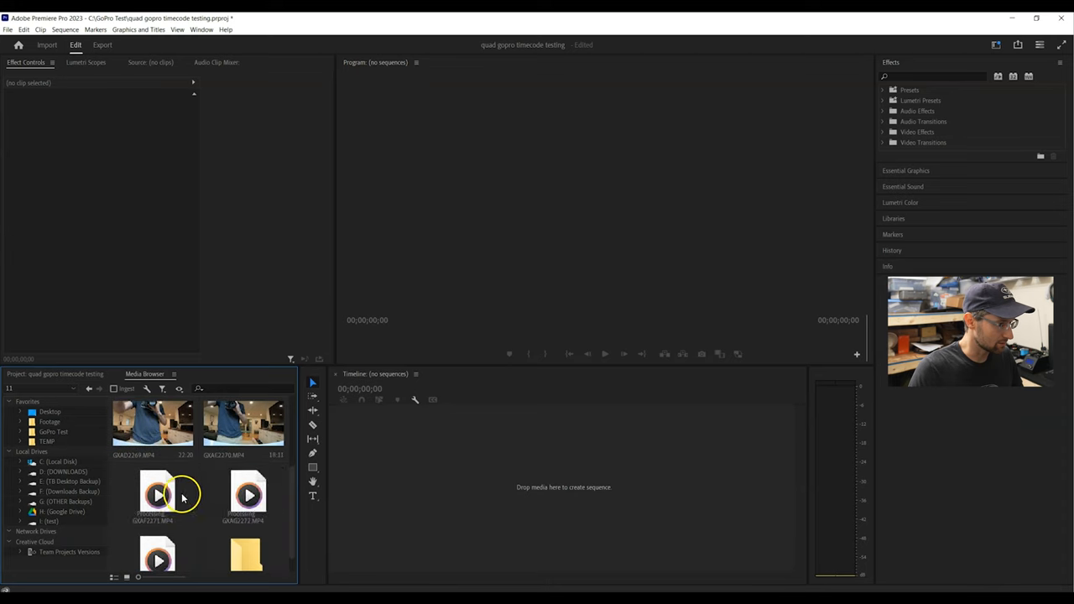
{"action": "right_click", "coordinate": [153, 496]}
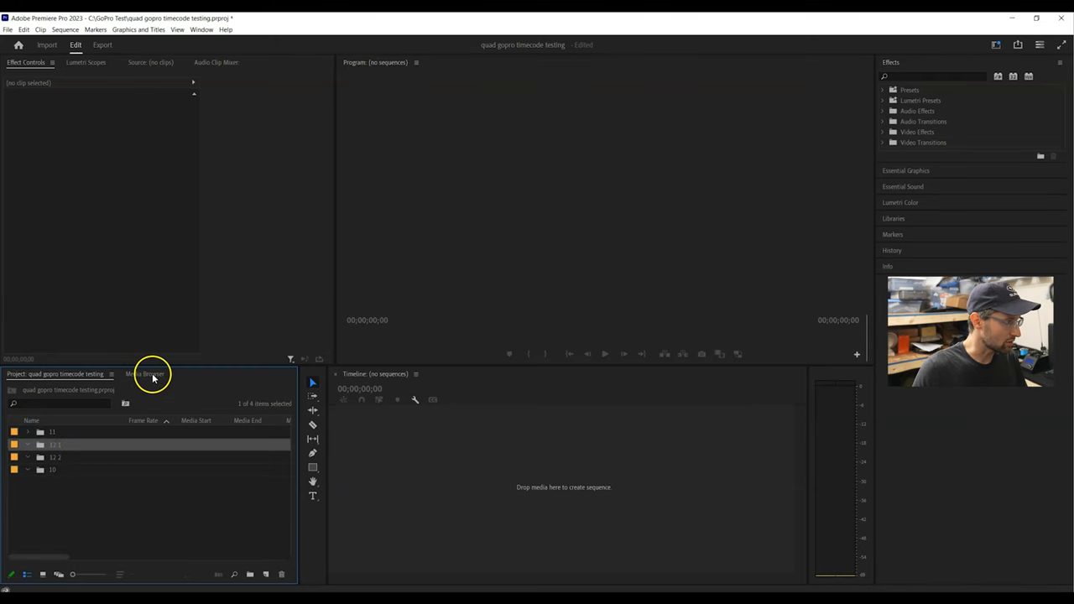
{"action": "left_click", "coordinate": [145, 373]}
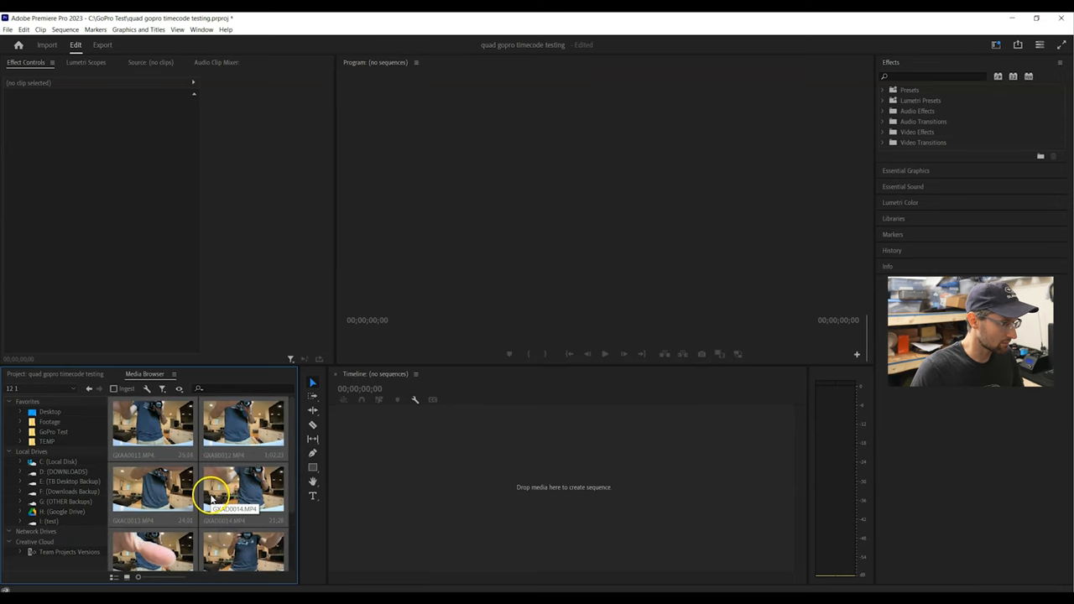
{"action": "right_click", "coordinate": [210, 495]}
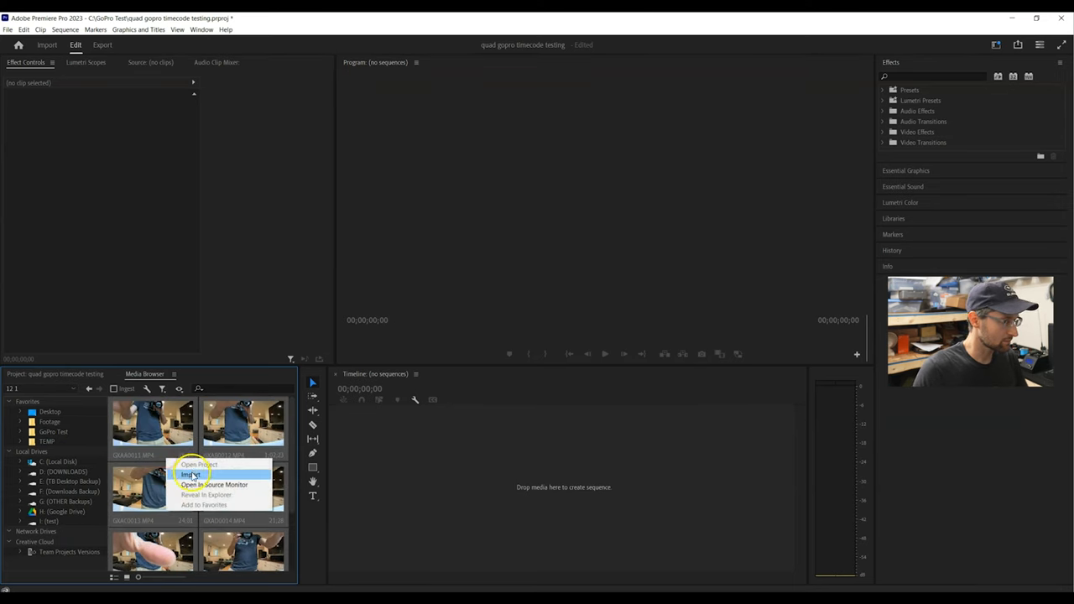
{"action": "left_click", "coordinate": [190, 473]}
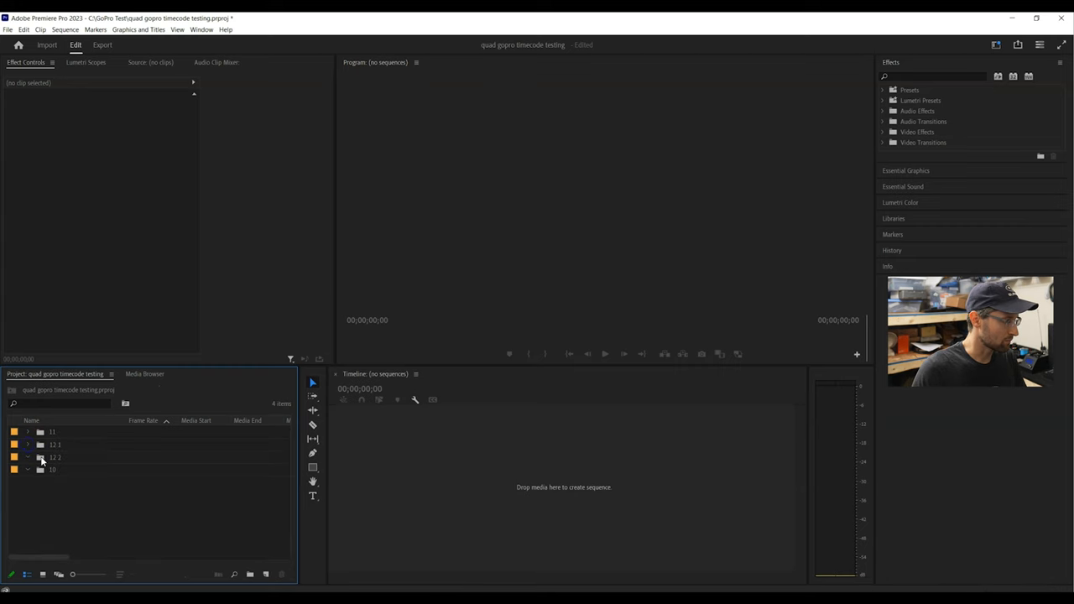
{"action": "left_click", "coordinate": [54, 457]}
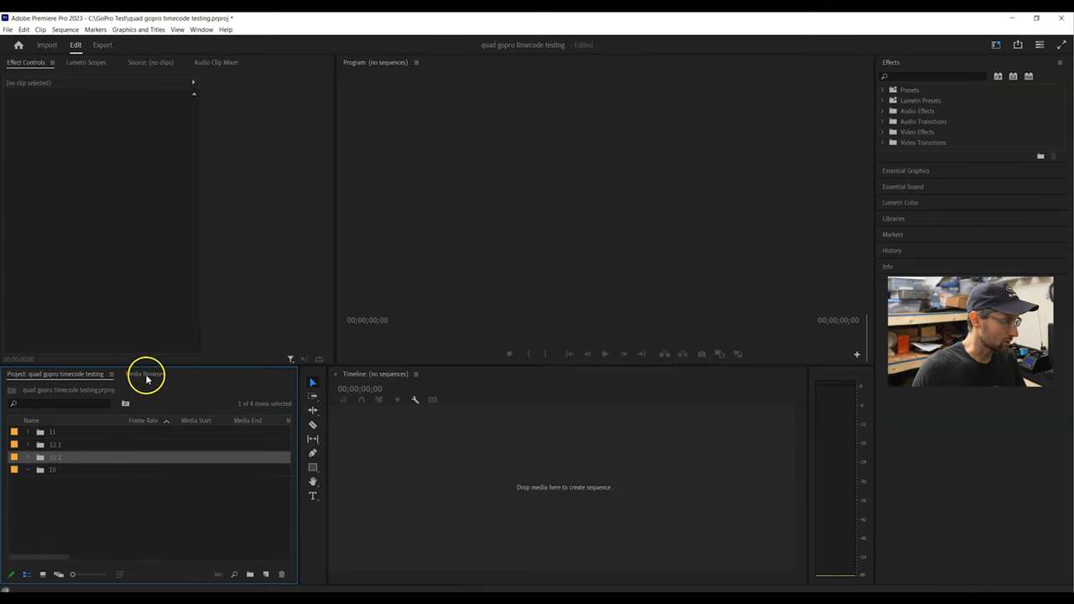
- Import the next camera's clips into the last bin and collapse it
{"action": "left_click", "coordinate": [145, 373]}
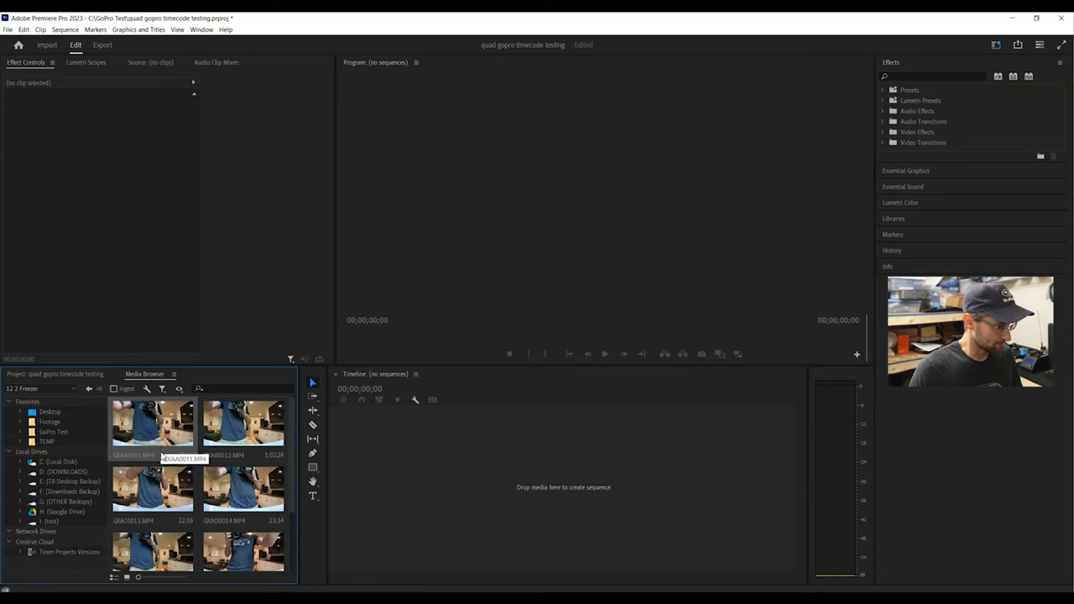
{"action": "scroll", "scroll_direction": "down", "scroll_amount": 3}
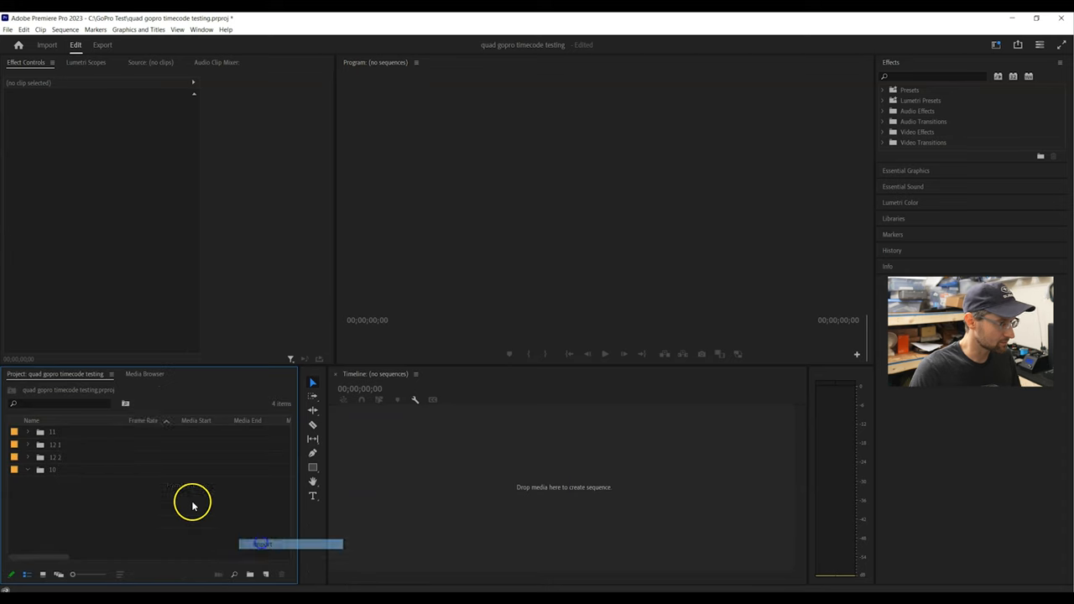
{"action": "left_click", "coordinate": [53, 470]}
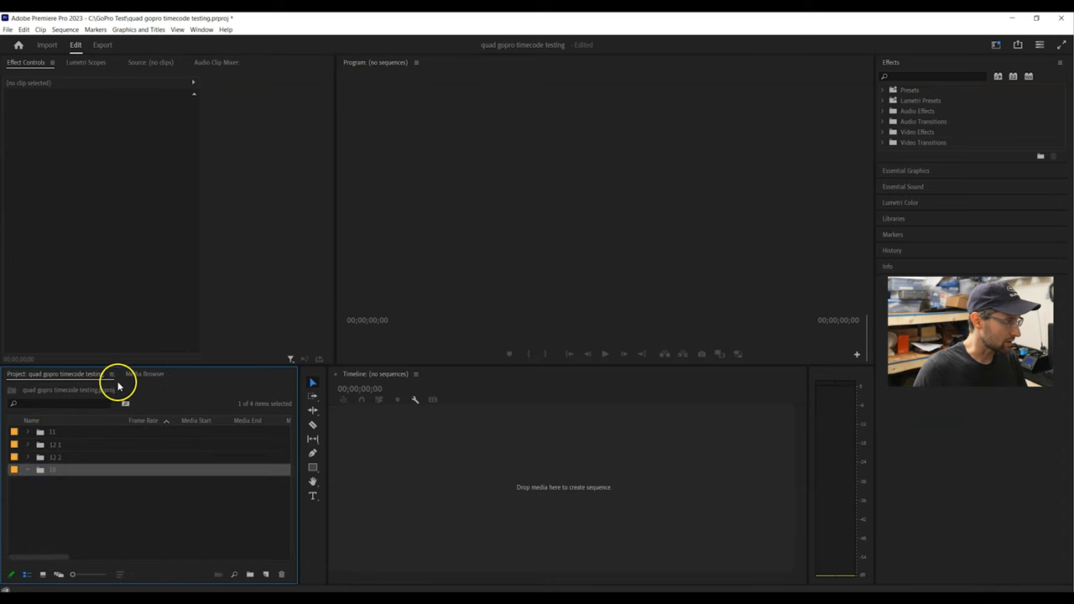
{"action": "left_click", "coordinate": [145, 373]}
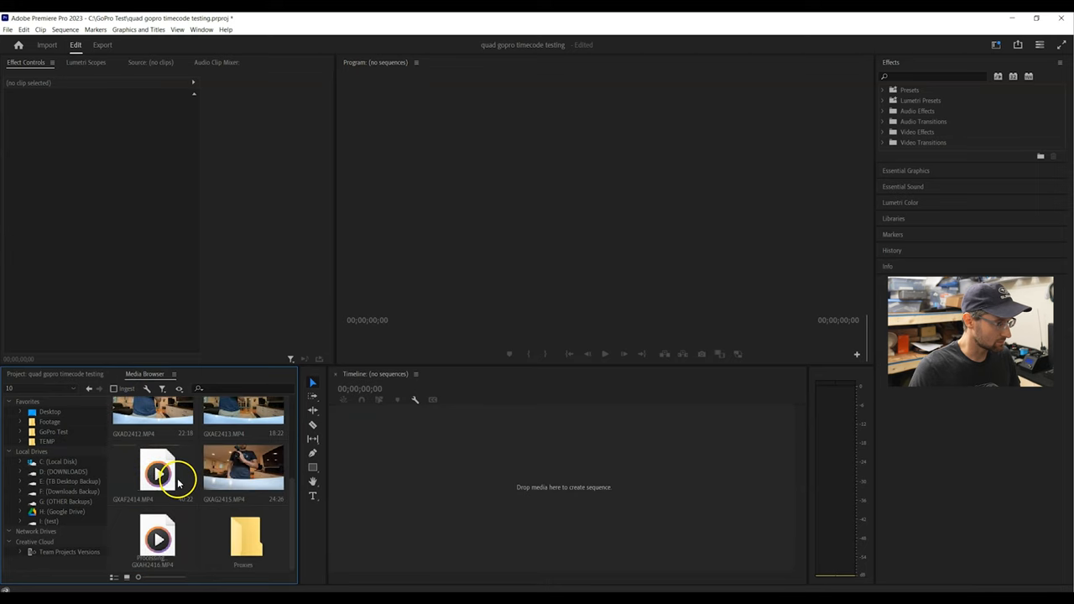
{"action": "right_click", "coordinate": [160, 473]}
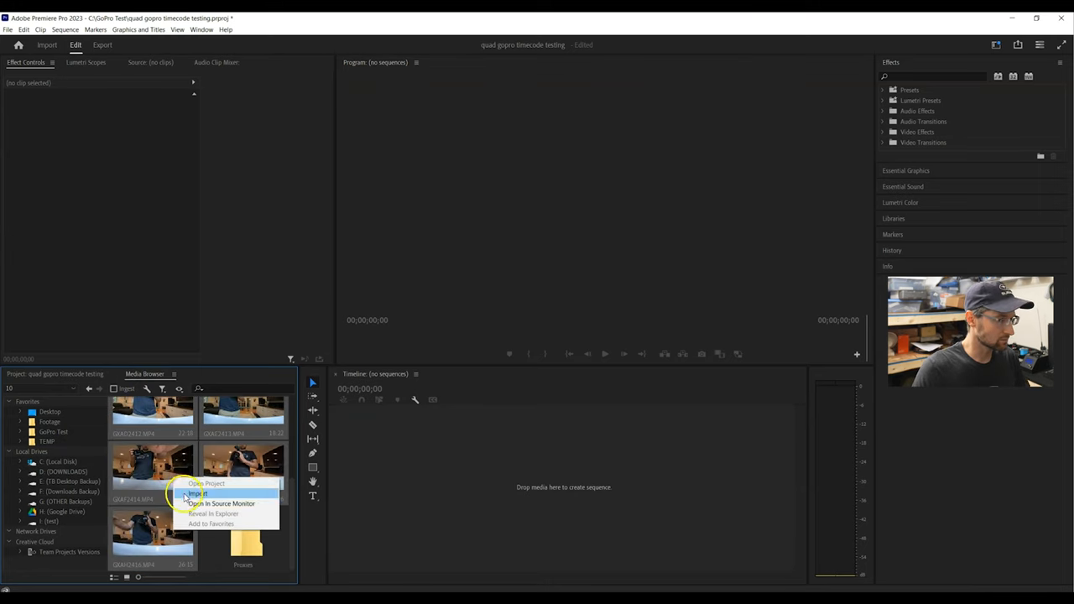
{"action": "left_click", "coordinate": [195, 493]}
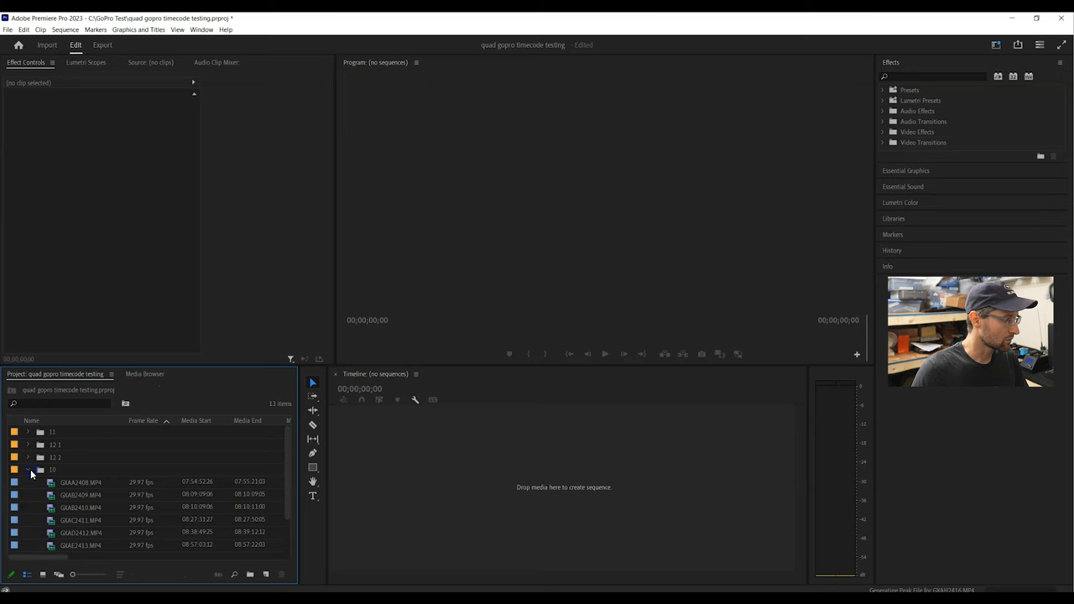
{"action": "left_click", "coordinate": [27, 470]}
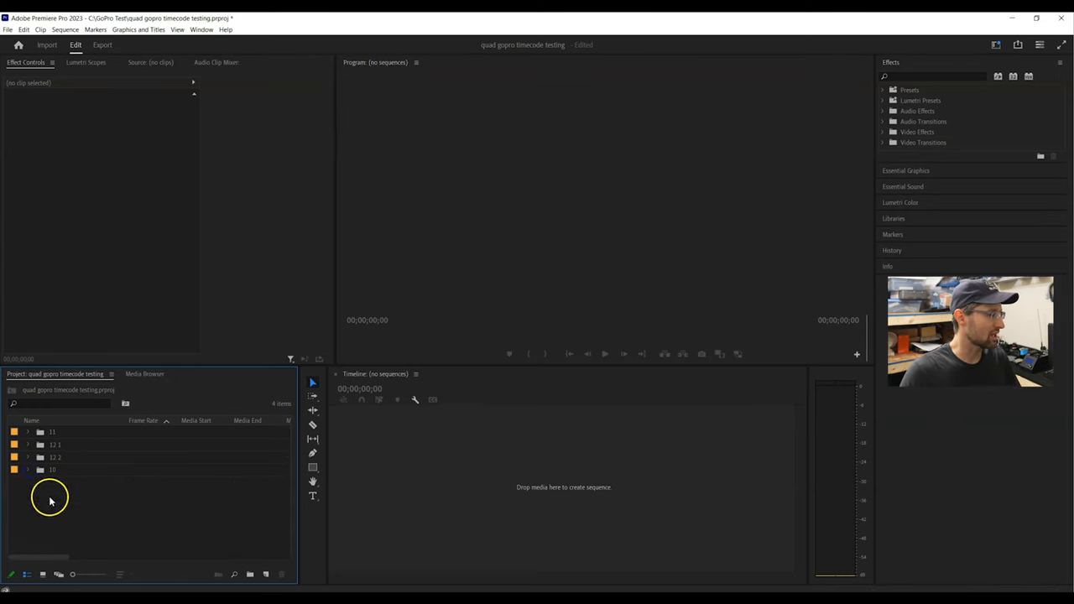
- Expand the first bin to list its GoPro clips and bring up the panels list
{"action": "right_click", "coordinate": [50, 495]}
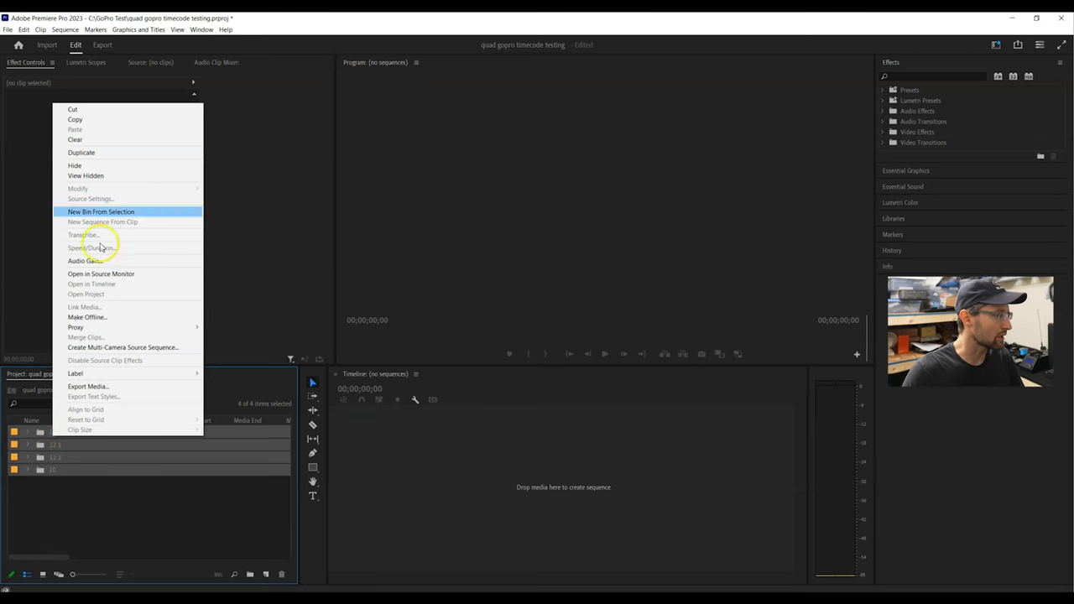
{"action": "mouse_move", "coordinate": [104, 348]}
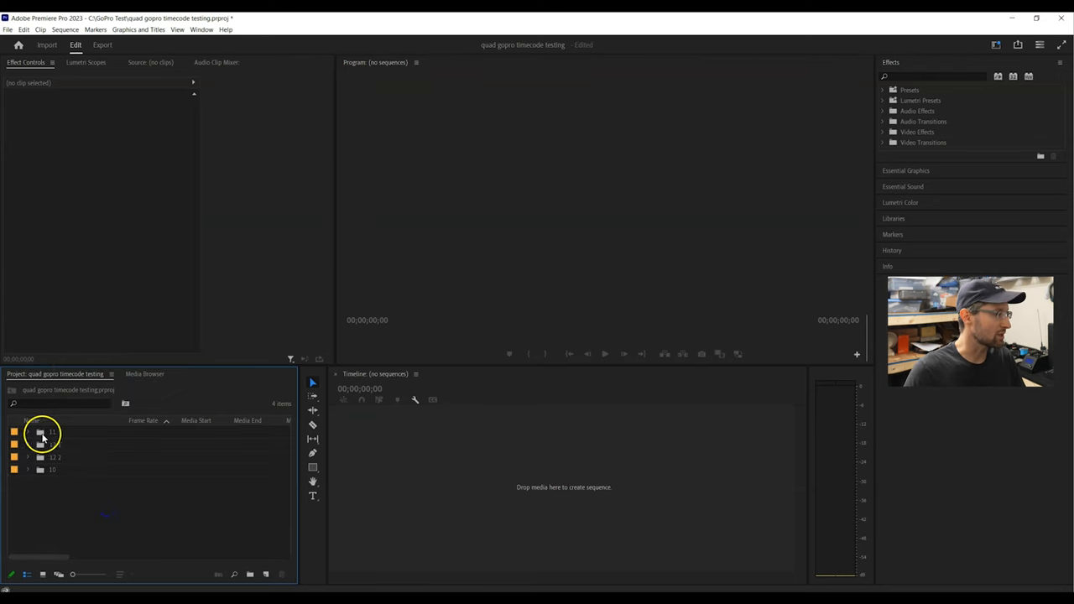
{"action": "left_click", "coordinate": [52, 431]}
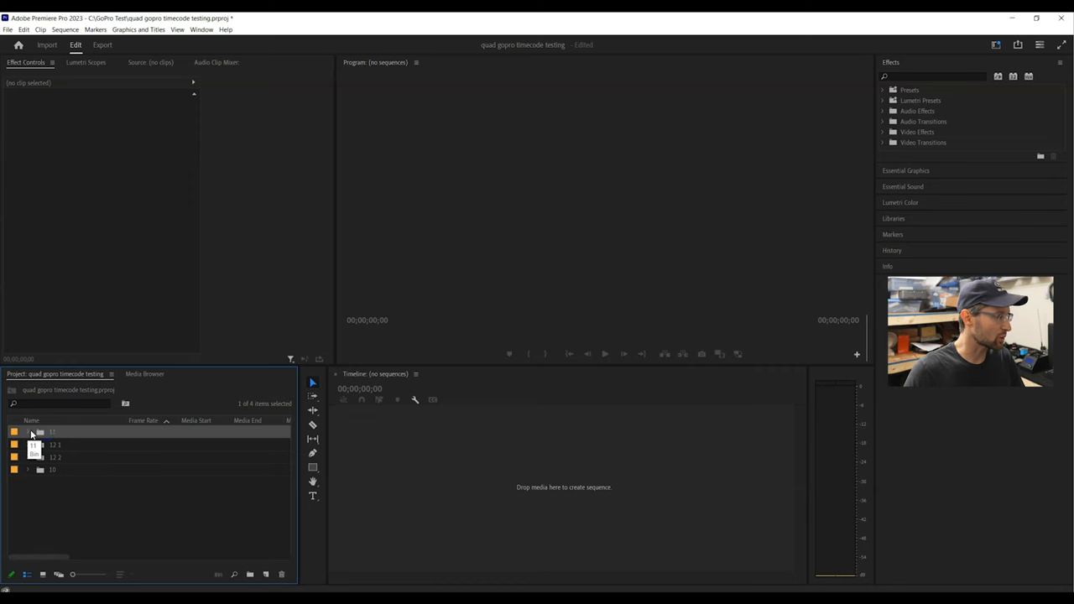
{"action": "left_click", "coordinate": [27, 431]}
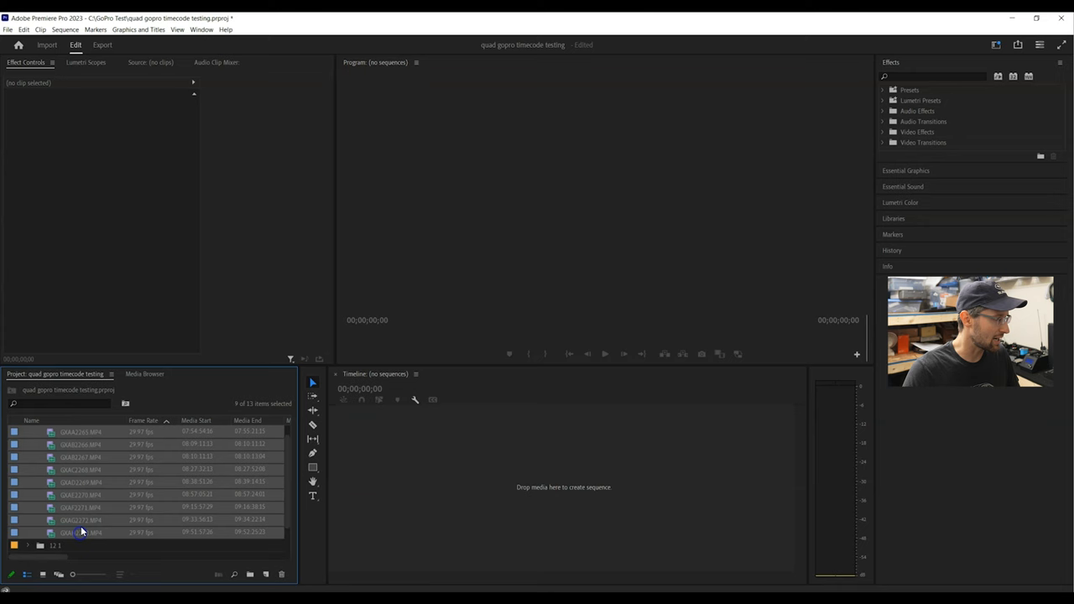
{"action": "left_click", "coordinate": [202, 30]}
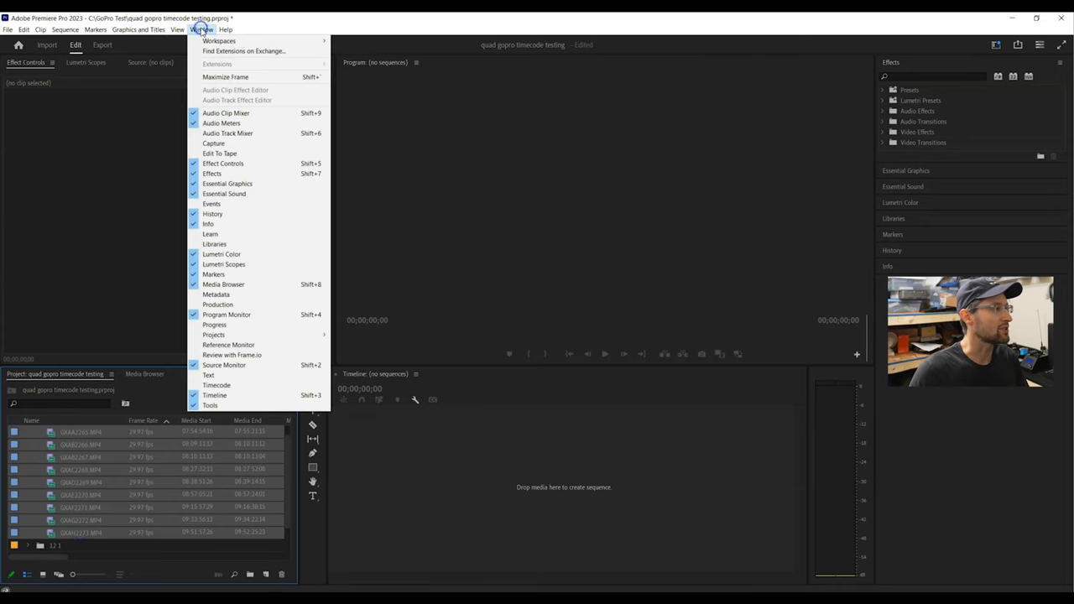
{"action": "mouse_move", "coordinate": [211, 203]}
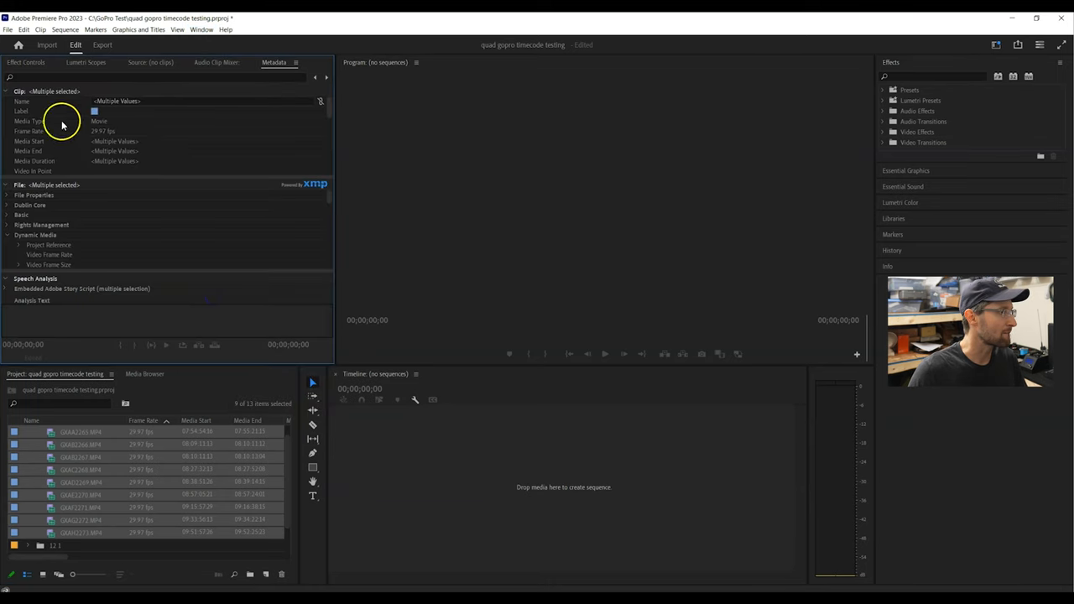
- Show the Metadata panel menu for the selected clips
{"action": "left_click", "coordinate": [295, 62]}
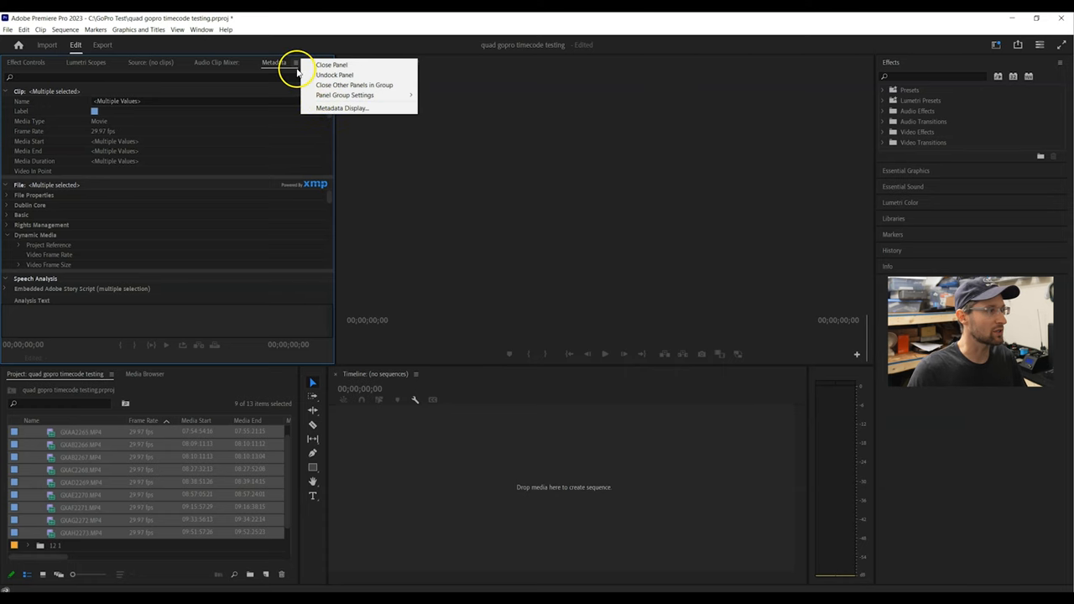
{"action": "mouse_move", "coordinate": [342, 108]}
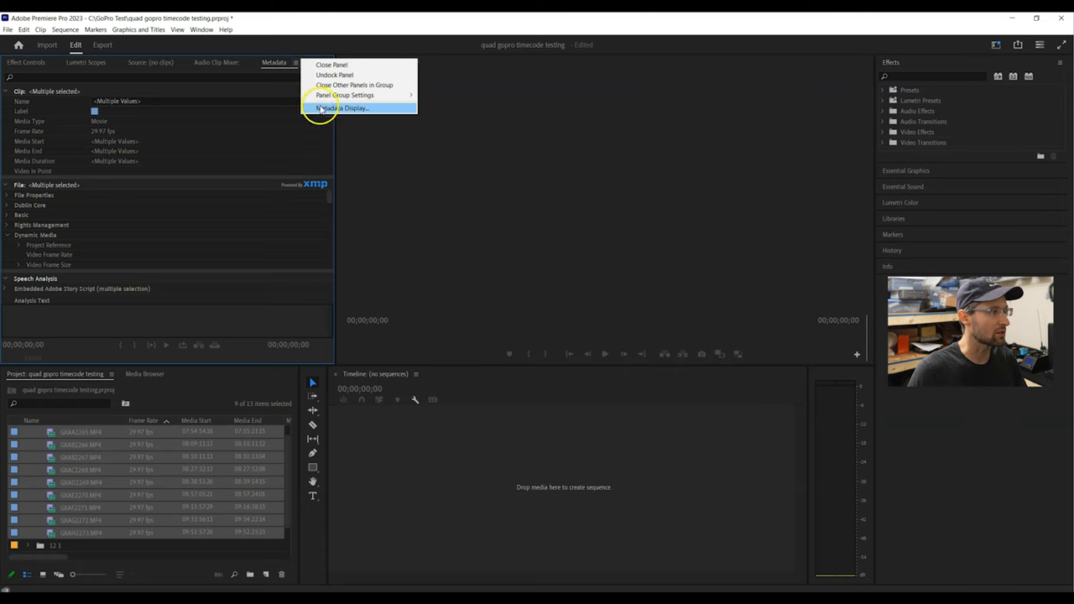
- Enable the Camera Label field in Metadata Display by searching 'camera la'
{"action": "left_click", "coordinate": [339, 108]}
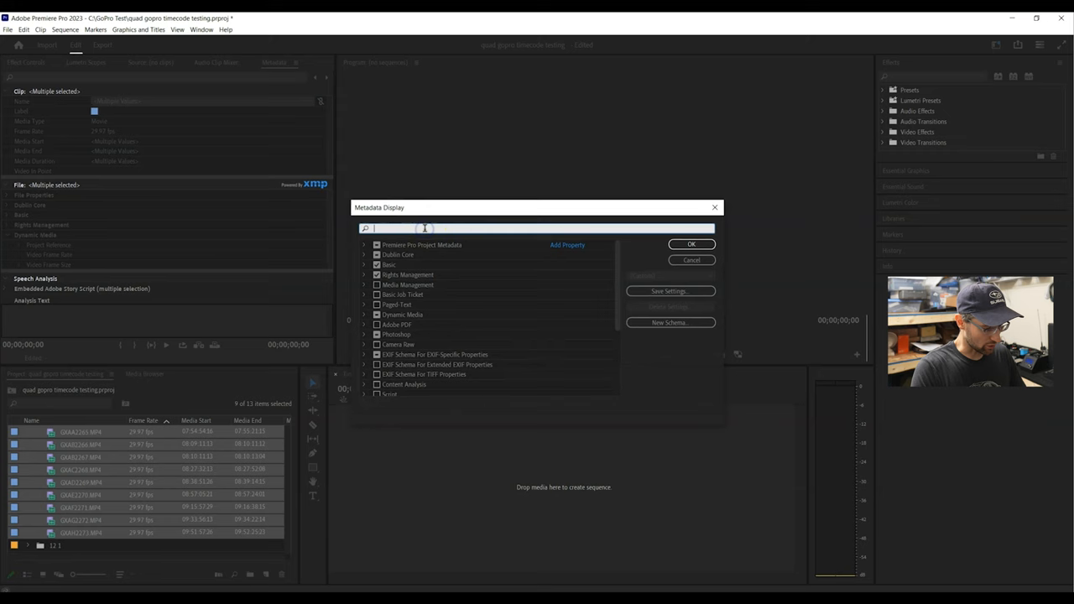
{"action": "type", "text": "camera la"}
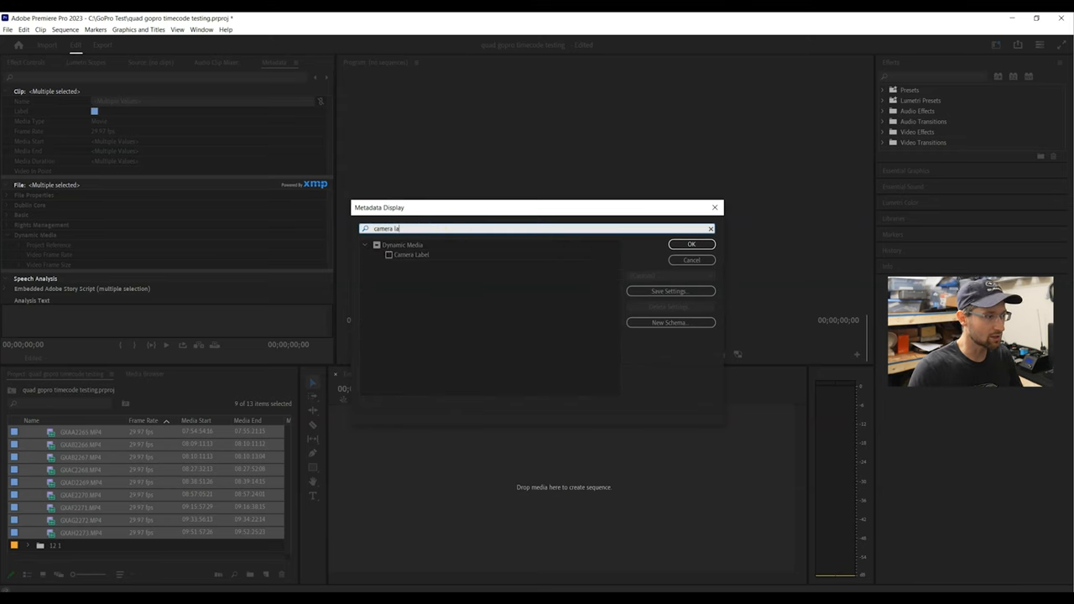
{"action": "left_click", "coordinate": [389, 255]}
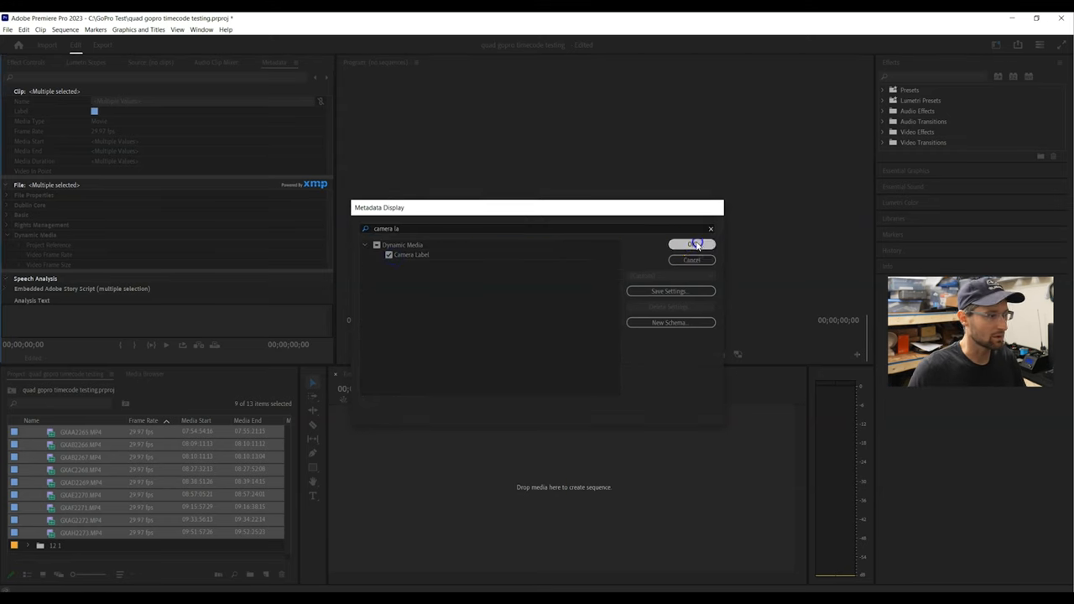
{"action": "left_click", "coordinate": [692, 245]}
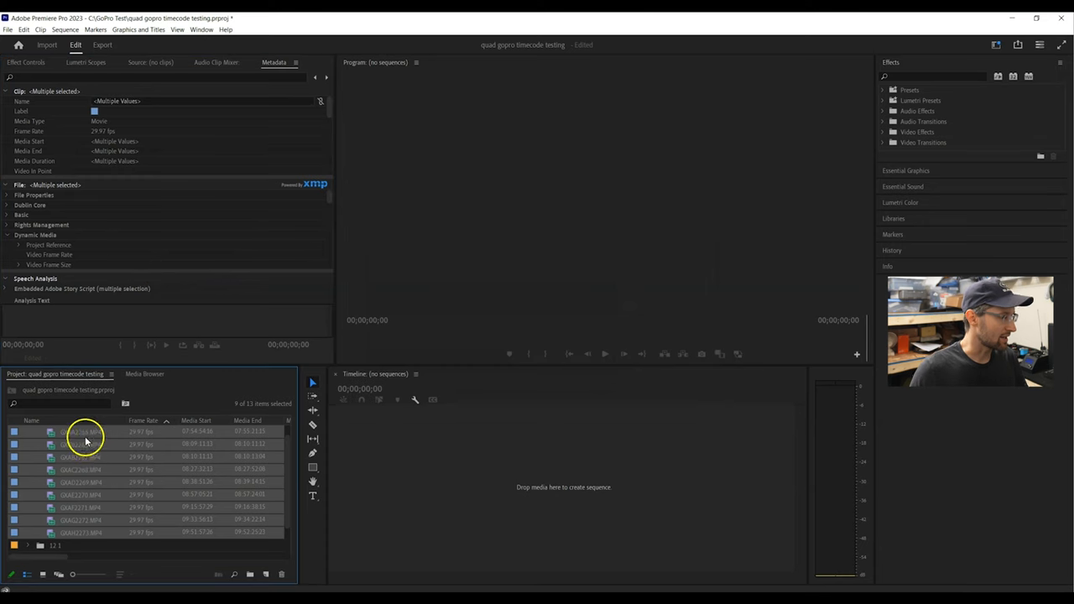
- Set Camera Label '11' on the selected range of clips in the first bin
{"action": "left_click", "coordinate": [80, 544]}
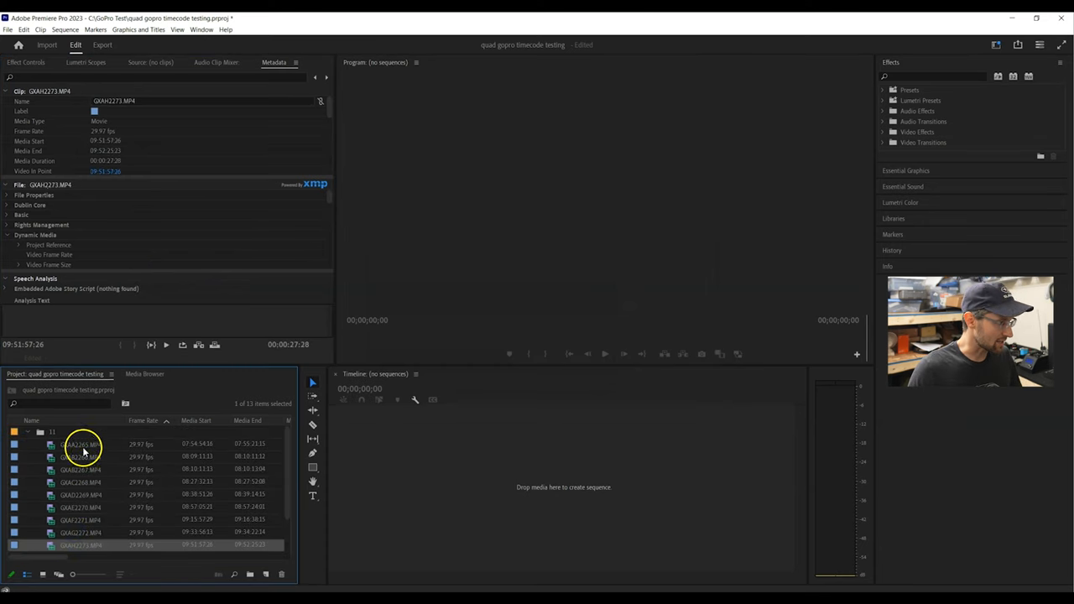
{"action": "left_click", "coordinate": [80, 443]}
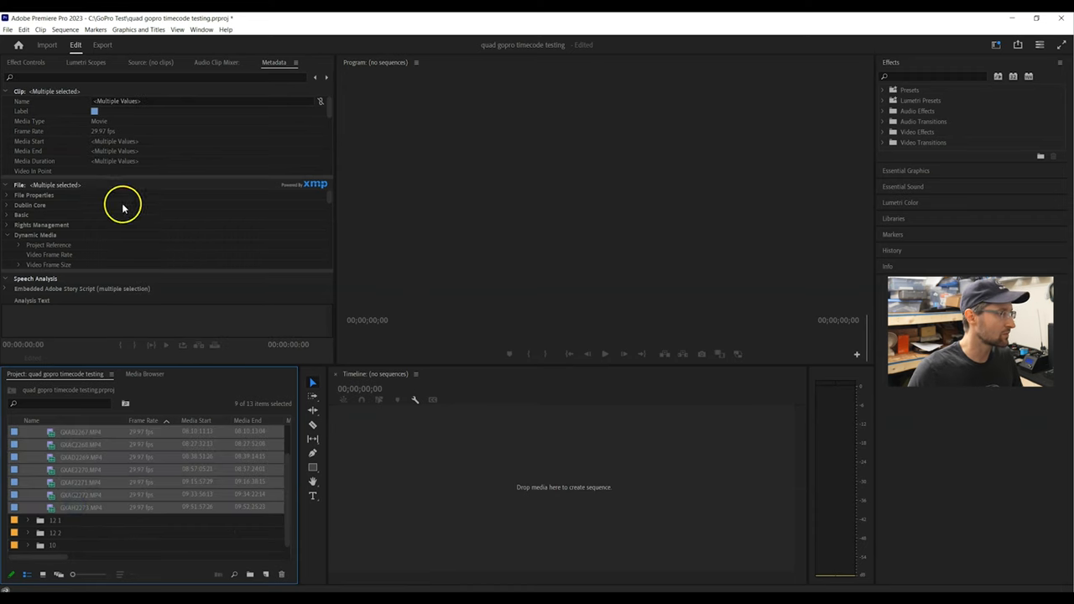
{"action": "type", "text": "camera la"}
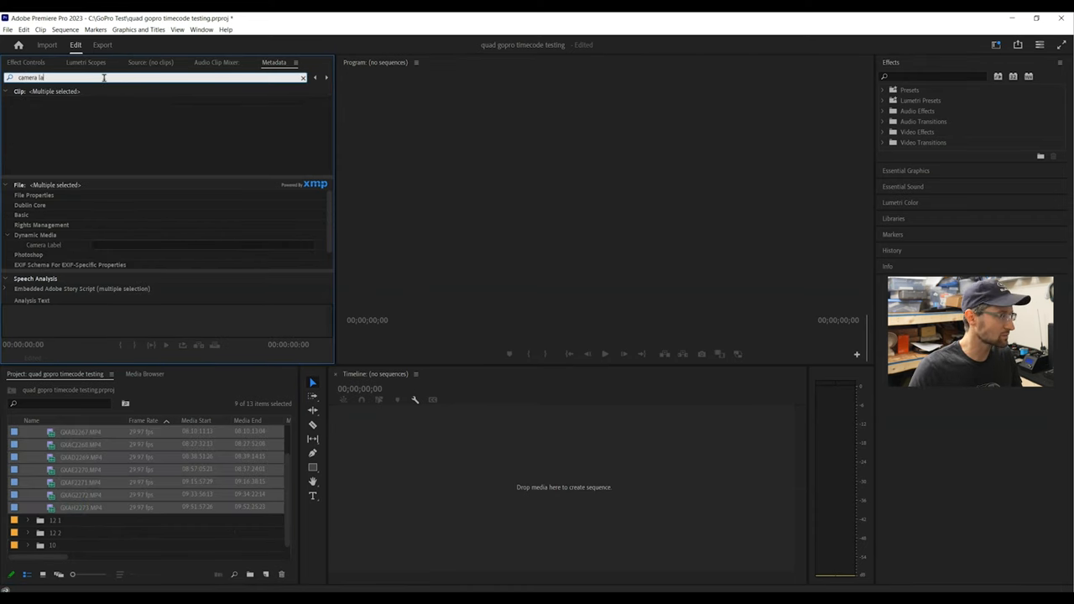
{"action": "left_click", "coordinate": [202, 245]}
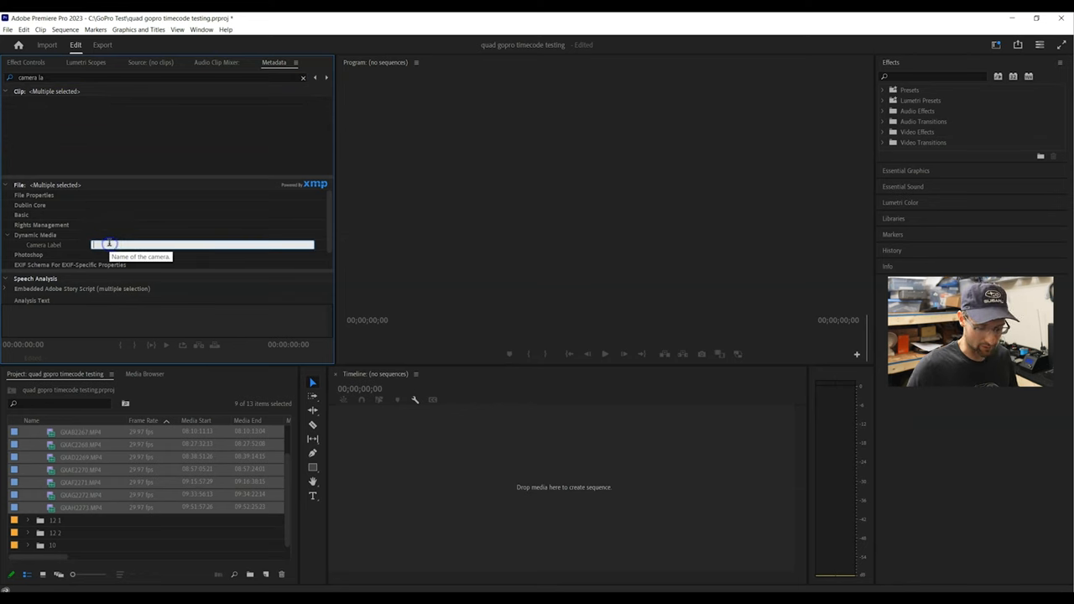
{"action": "type", "text": "11"}
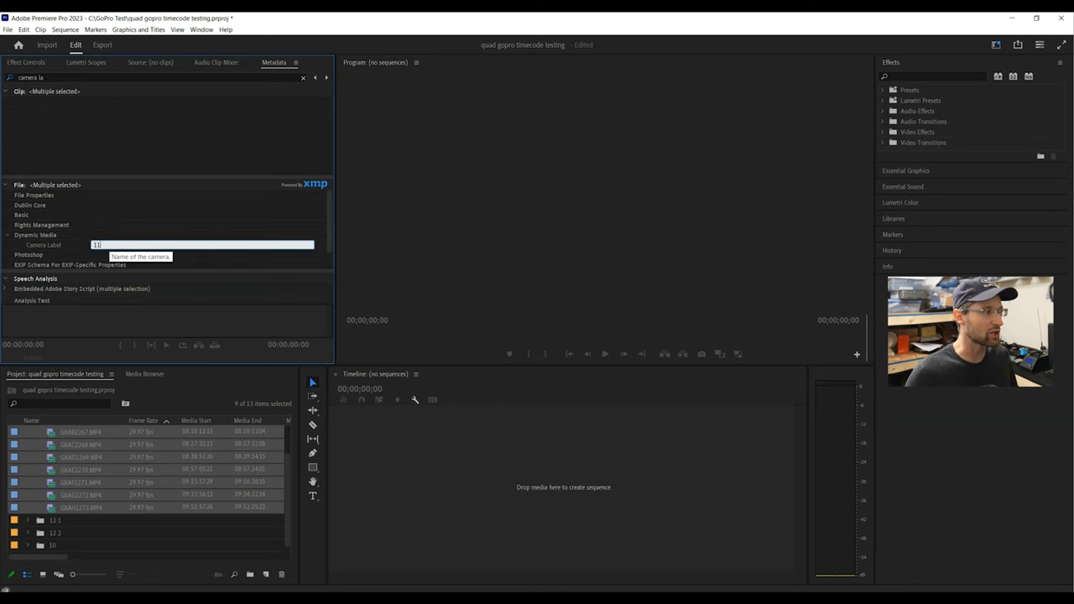
{"action": "left_click", "coordinate": [80, 457]}
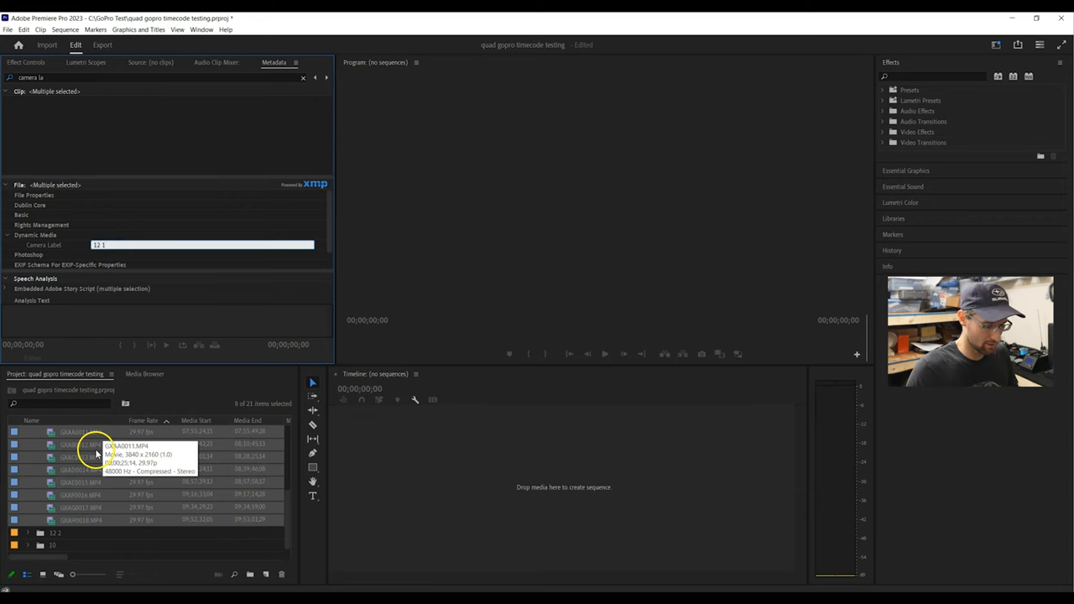
- Check a single clip's label and bring up options for the other camera folder
{"action": "left_click", "coordinate": [80, 493]}
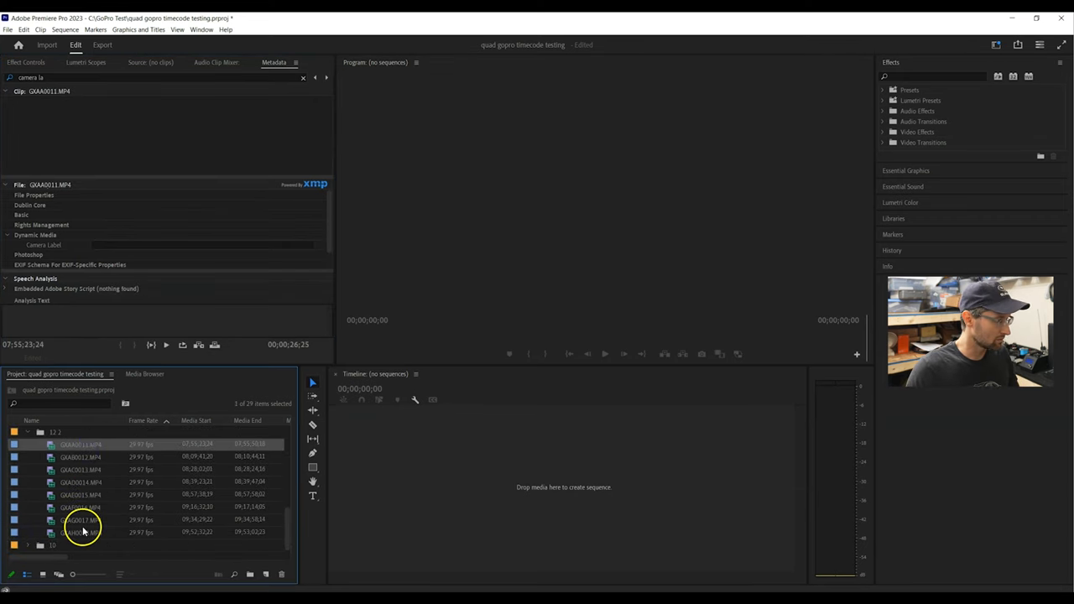
{"action": "right_click", "coordinate": [80, 521]}
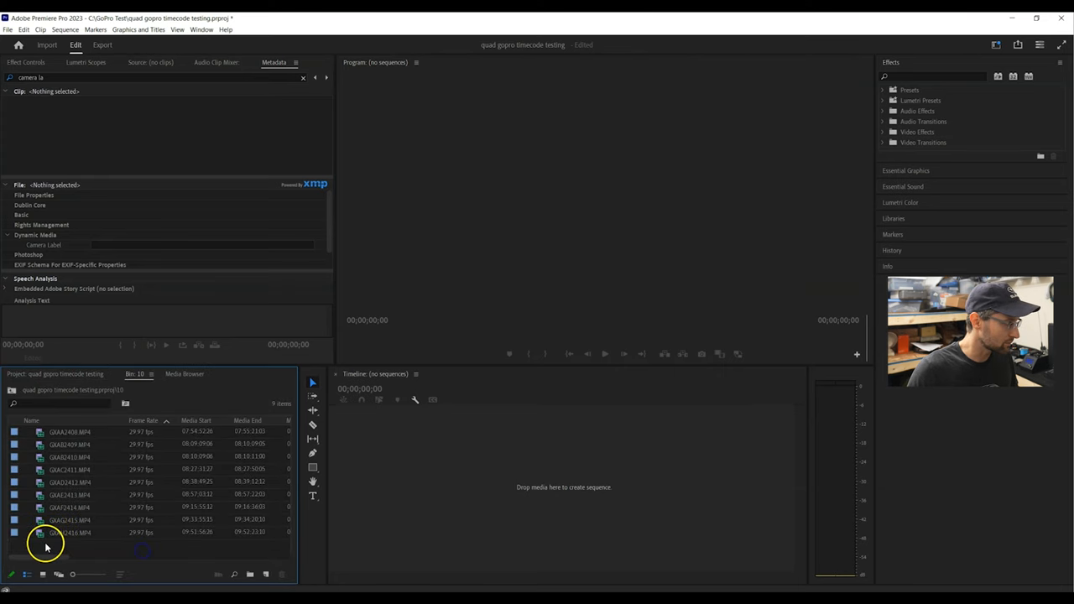
- Apply a camera label to all clips in the second bin, then collapse the project folders
{"action": "left_click", "coordinate": [71, 457]}
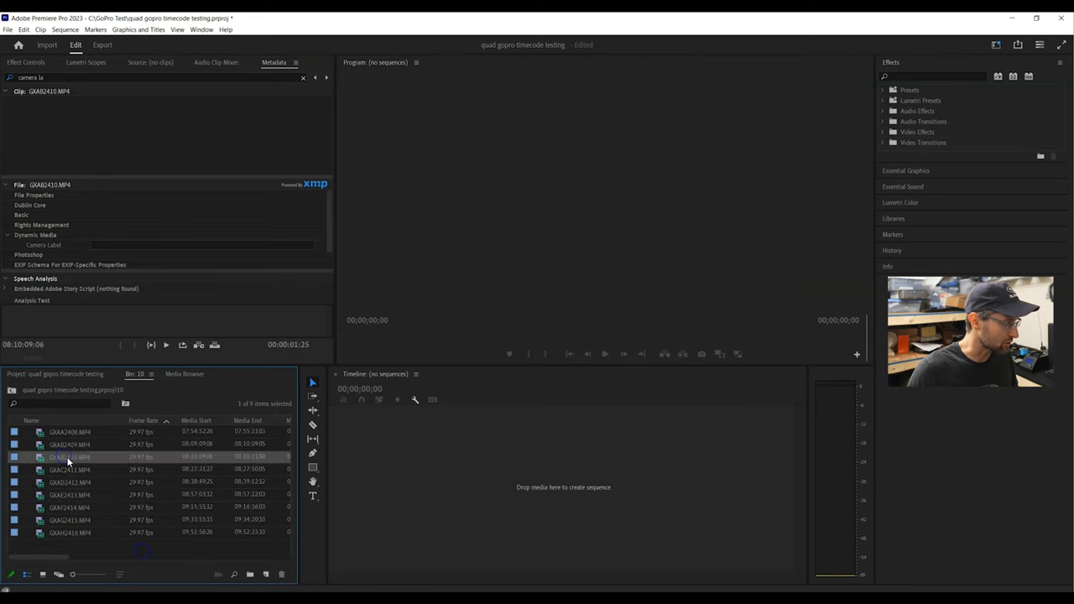
{"action": "left_click", "coordinate": [71, 532]}
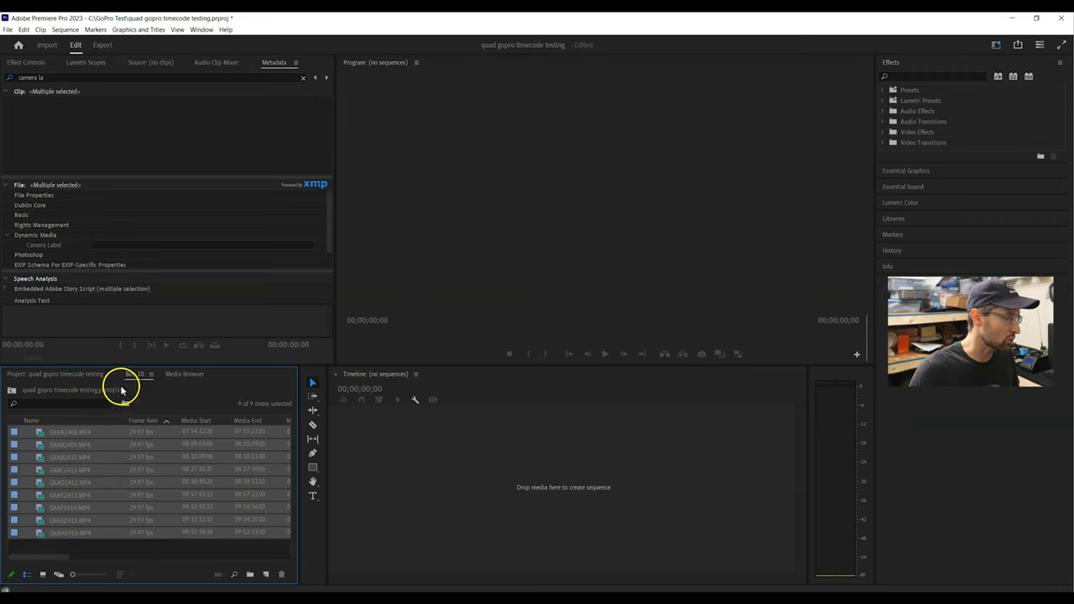
{"action": "left_click", "coordinate": [201, 245]}
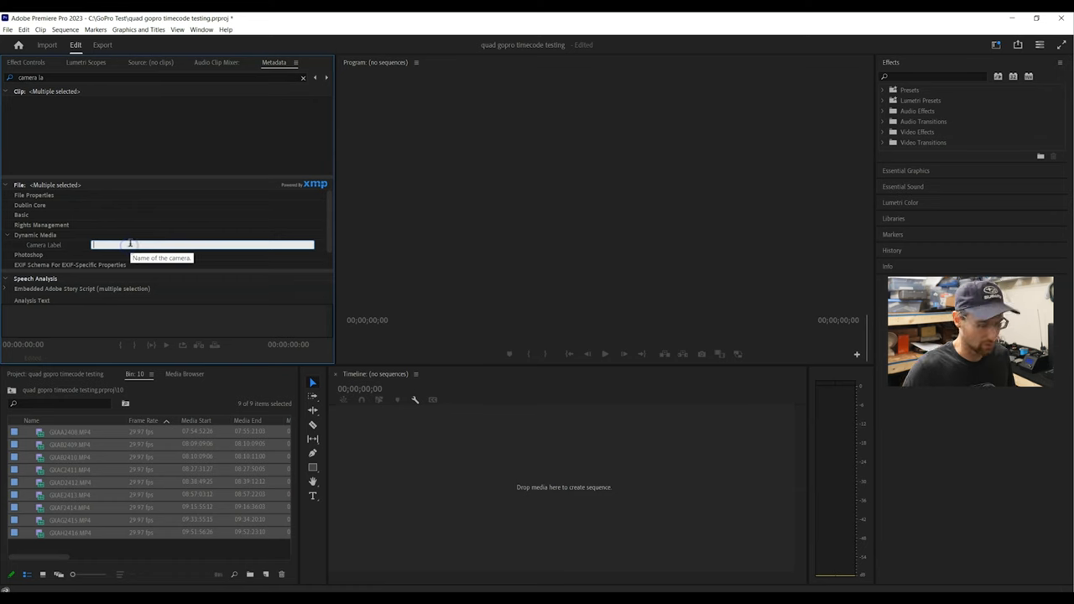
{"action": "left_click", "coordinate": [70, 470]}
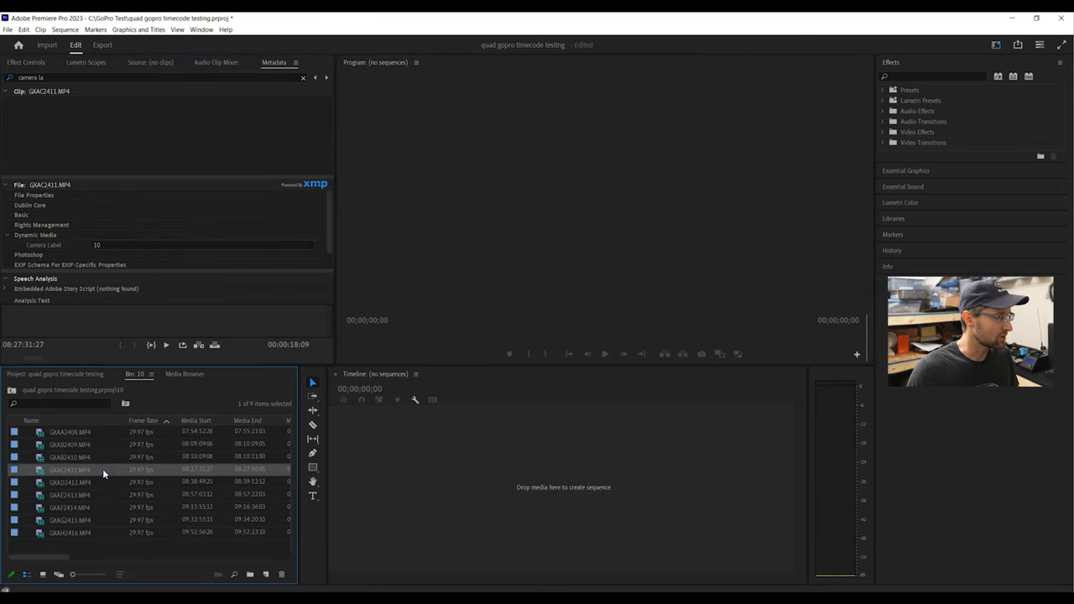
{"action": "left_click", "coordinate": [70, 443]}
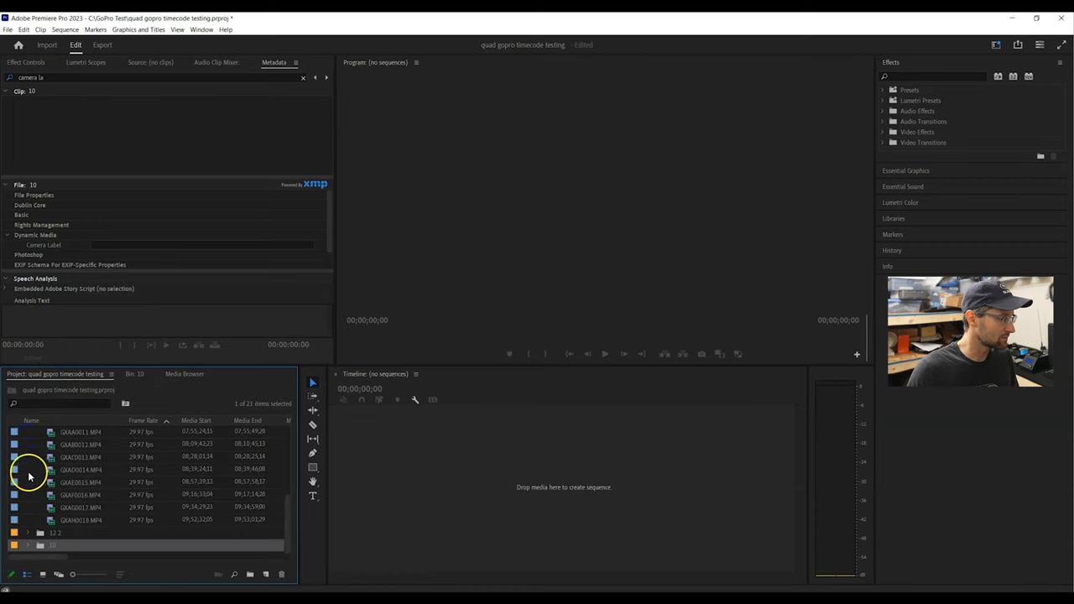
{"action": "left_click", "coordinate": [81, 443]}
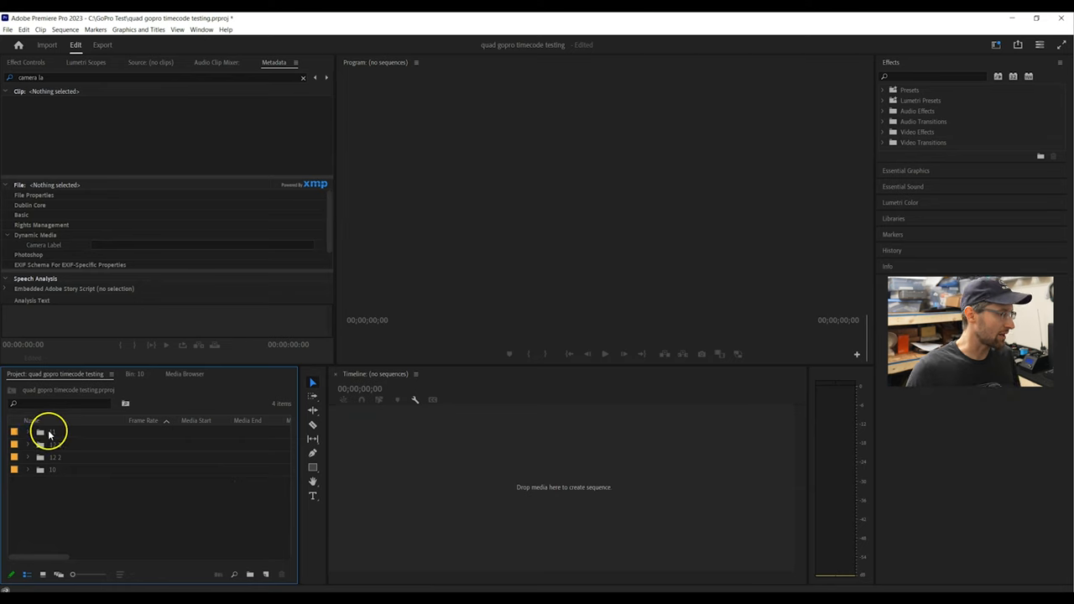
- Create one multicam source sequence from the camera folders using Timecode sync and Camera Label track assignment
{"action": "left_click", "coordinate": [52, 432]}
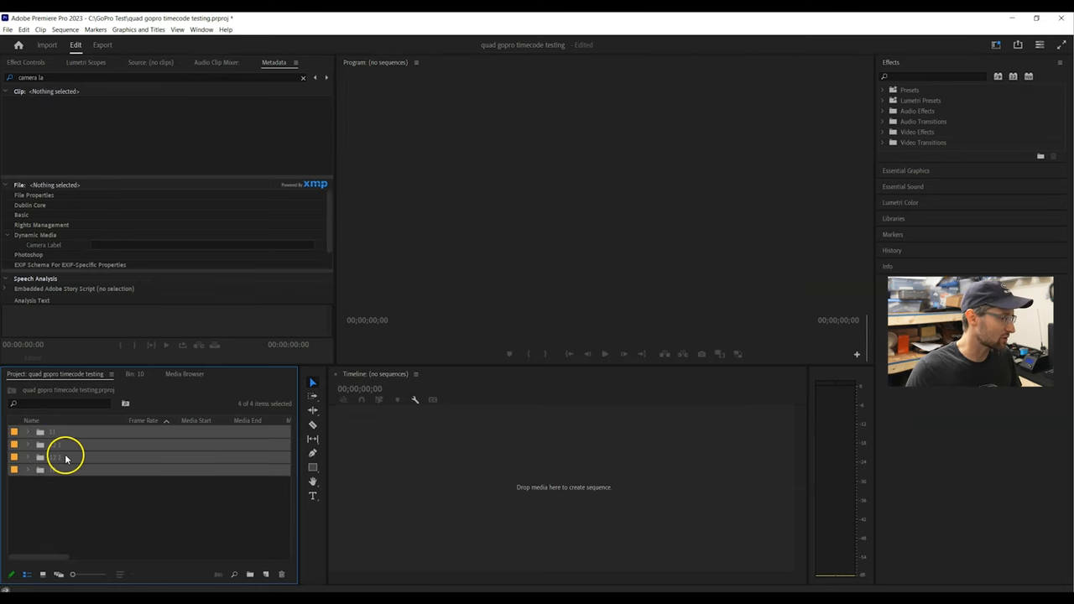
{"action": "right_click", "coordinate": [65, 457]}
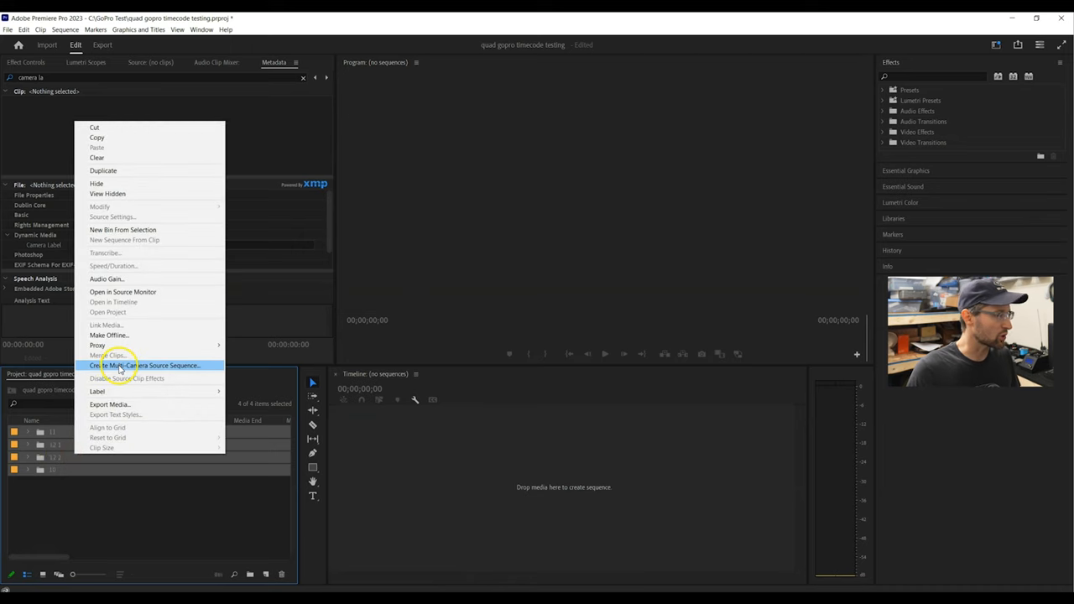
{"action": "left_click", "coordinate": [147, 366]}
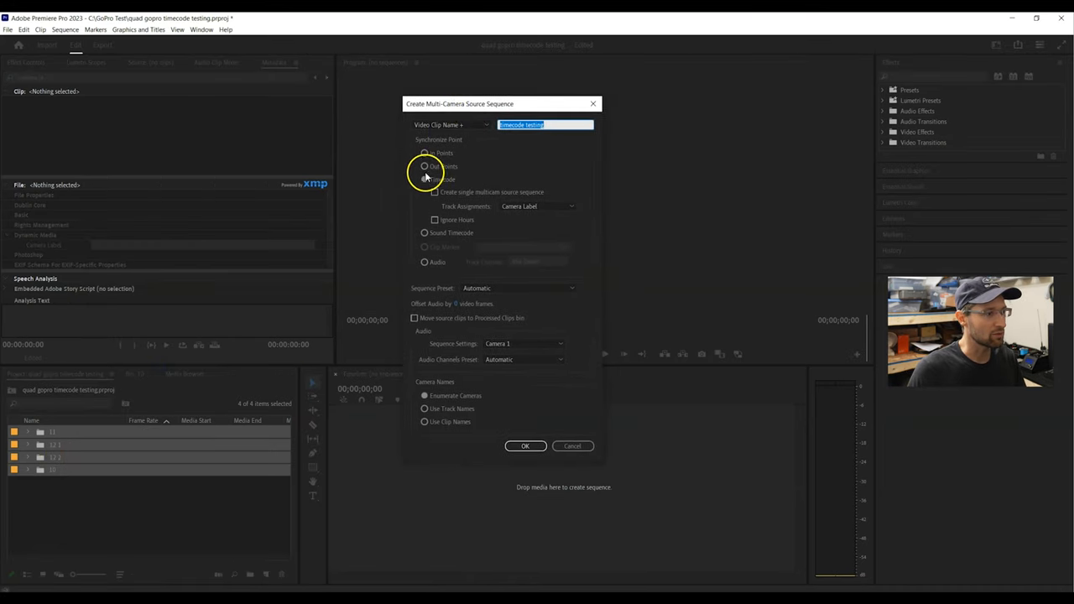
{"action": "left_click", "coordinate": [425, 179]}
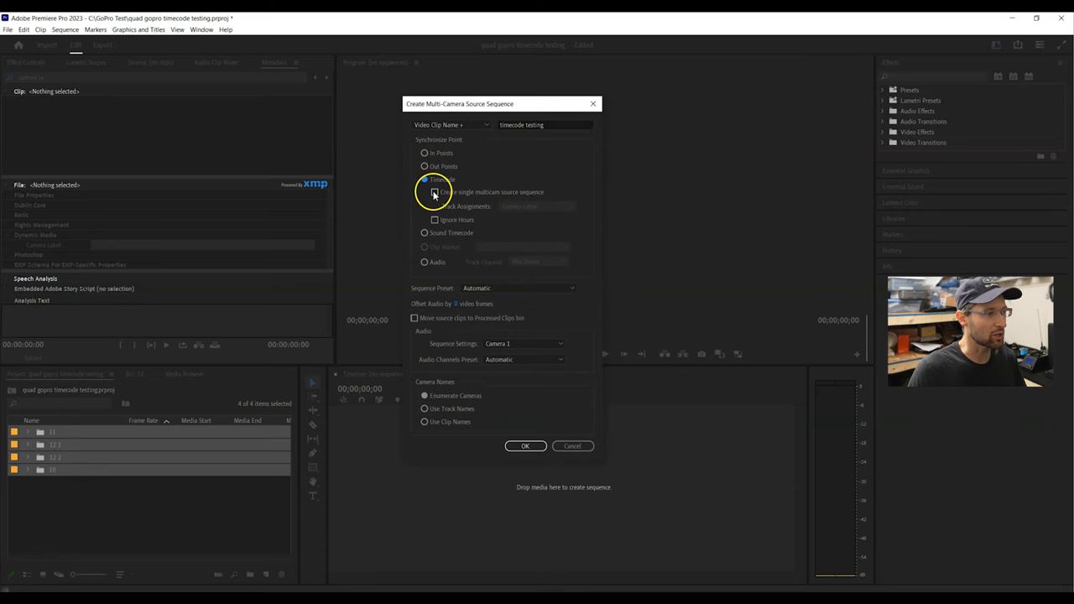
{"action": "left_click", "coordinate": [435, 191]}
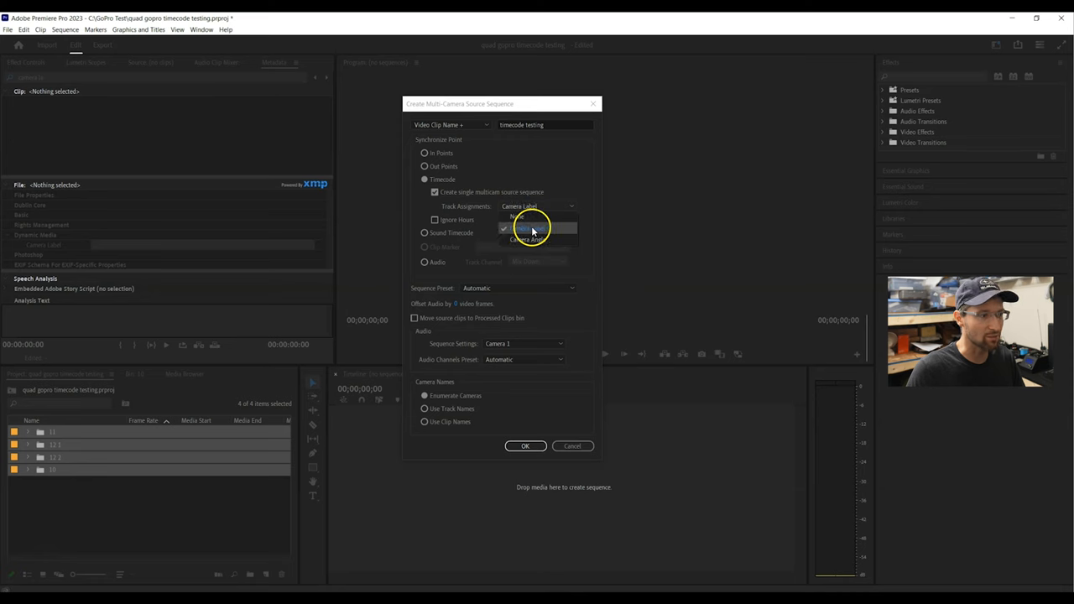
{"action": "left_click", "coordinate": [529, 228]}
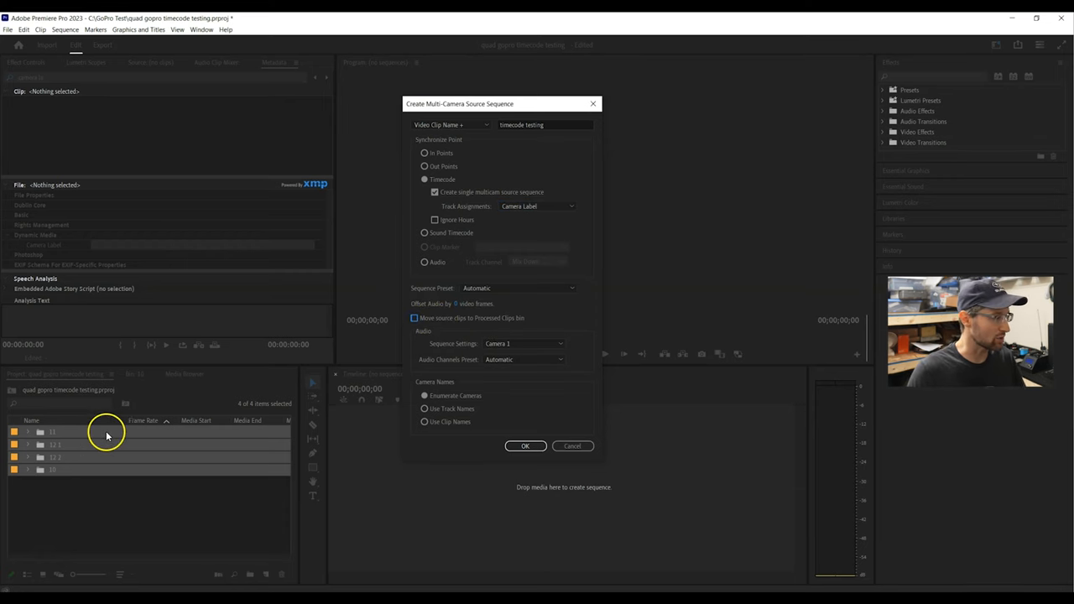
{"action": "mouse_move", "coordinate": [225, 423]}
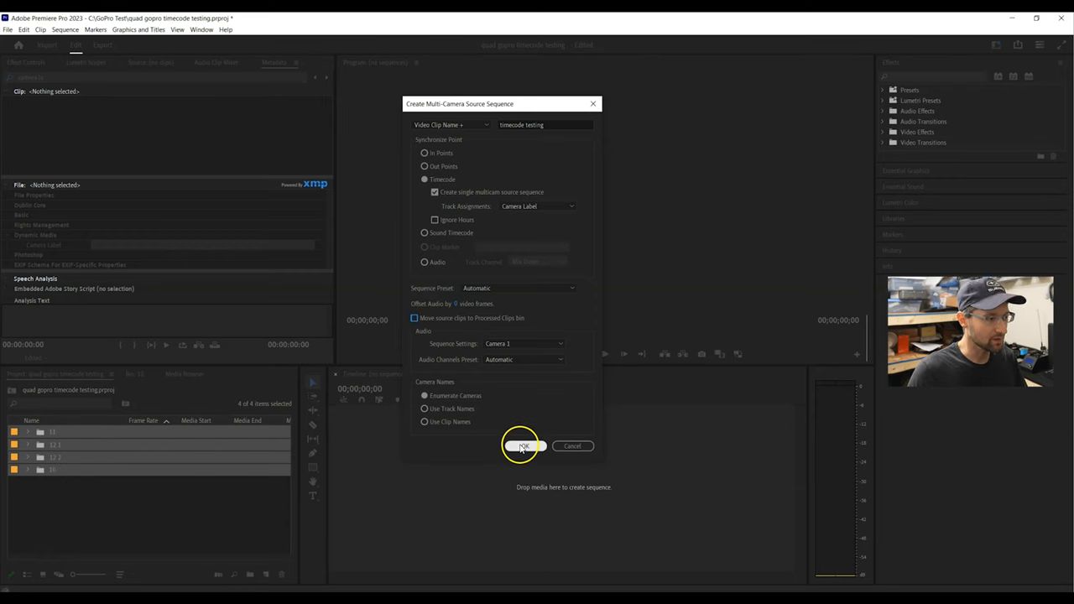
{"action": "left_click", "coordinate": [523, 447]}
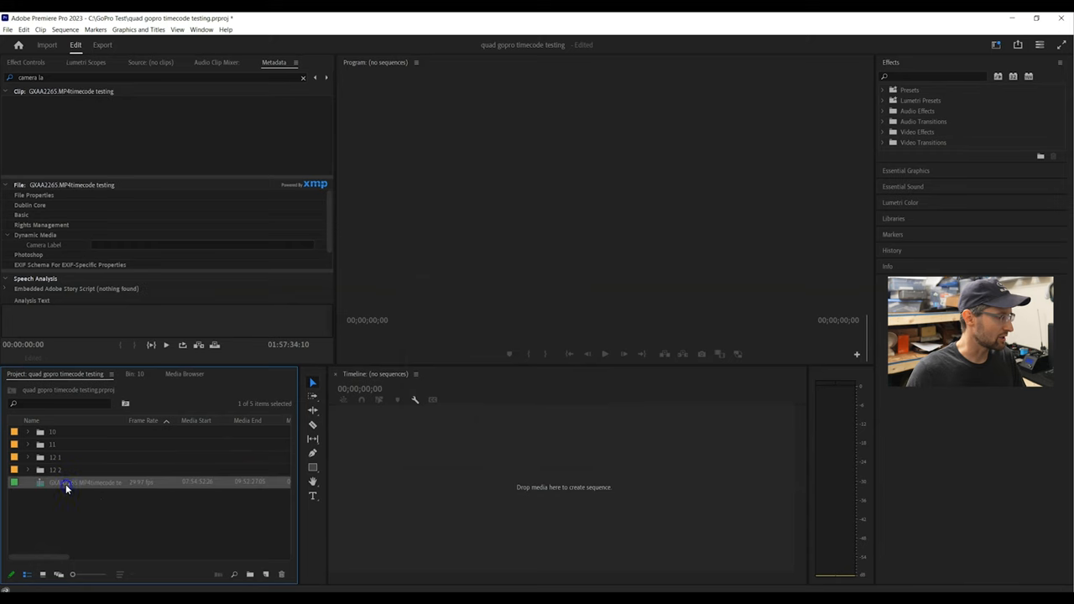
- Open the multicam source sequence in the timeline via its context menu
{"action": "right_click", "coordinate": [67, 484]}
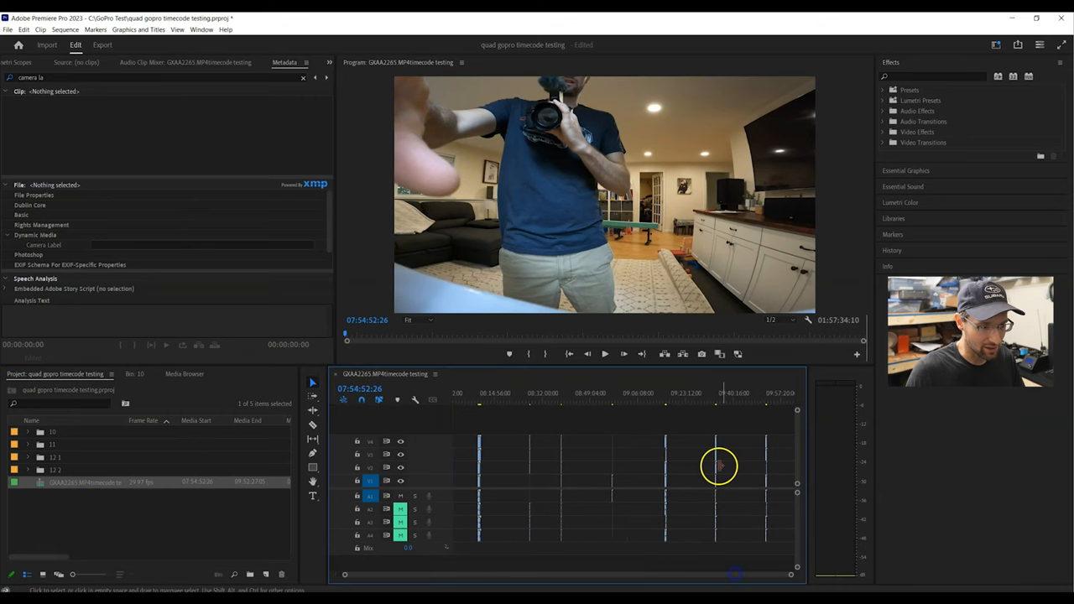
{"action": "mouse_move", "coordinate": [612, 463]}
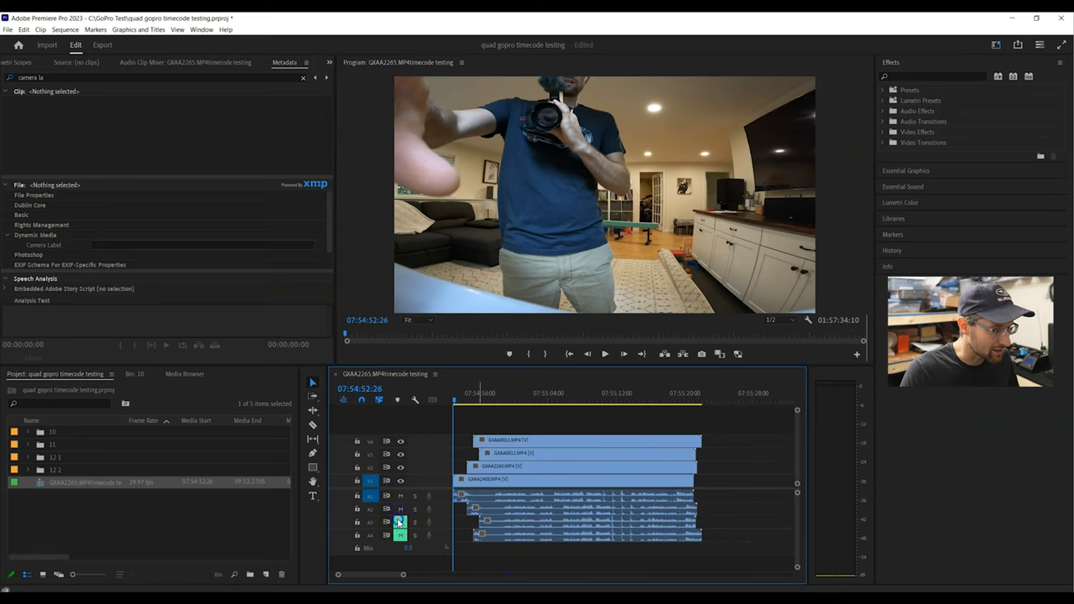
{"action": "right_click", "coordinate": [400, 522]}
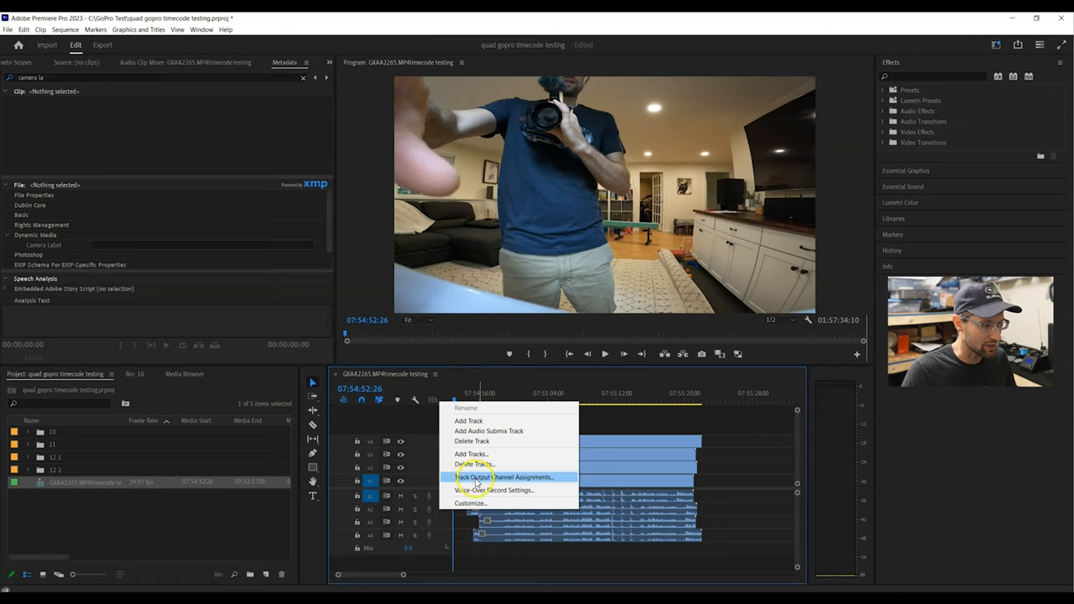
{"action": "left_click", "coordinate": [504, 477]}
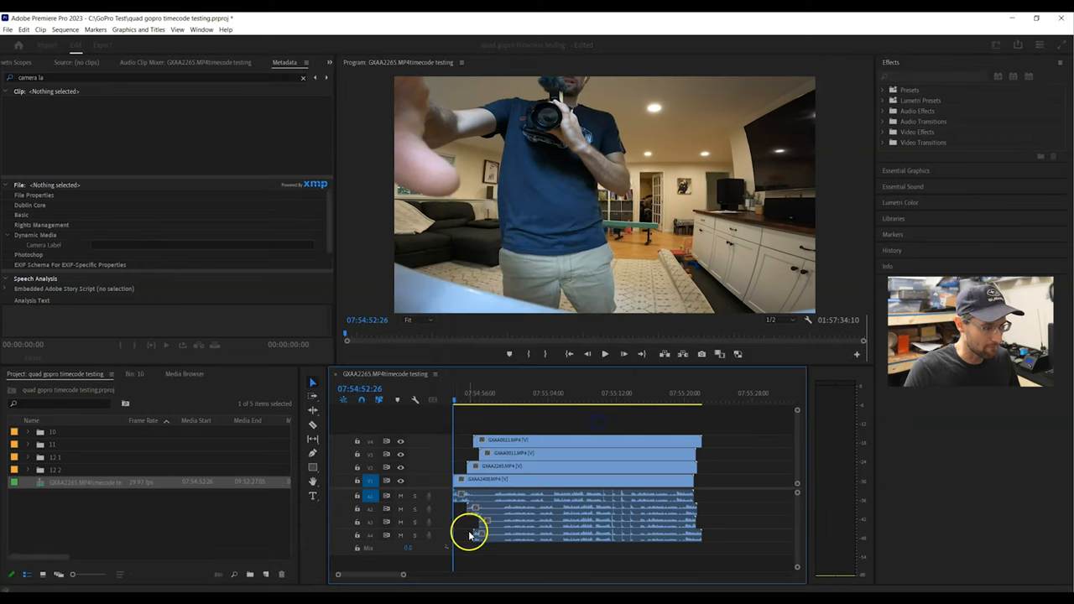
{"action": "left_click", "coordinate": [470, 536]}
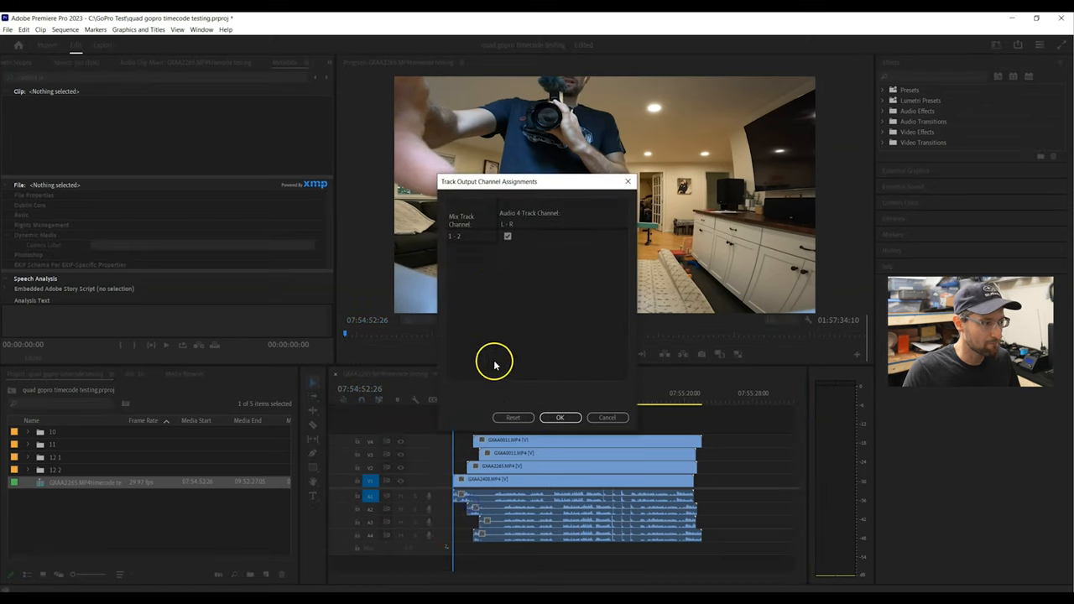
{"action": "left_click", "coordinate": [560, 416]}
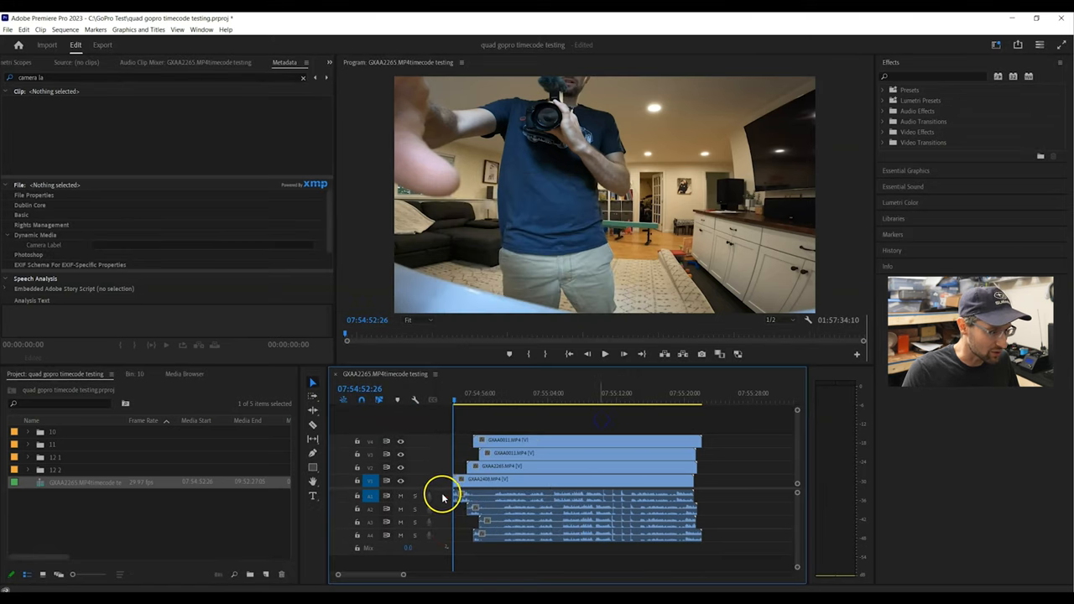
{"action": "left_click", "coordinate": [443, 495]}
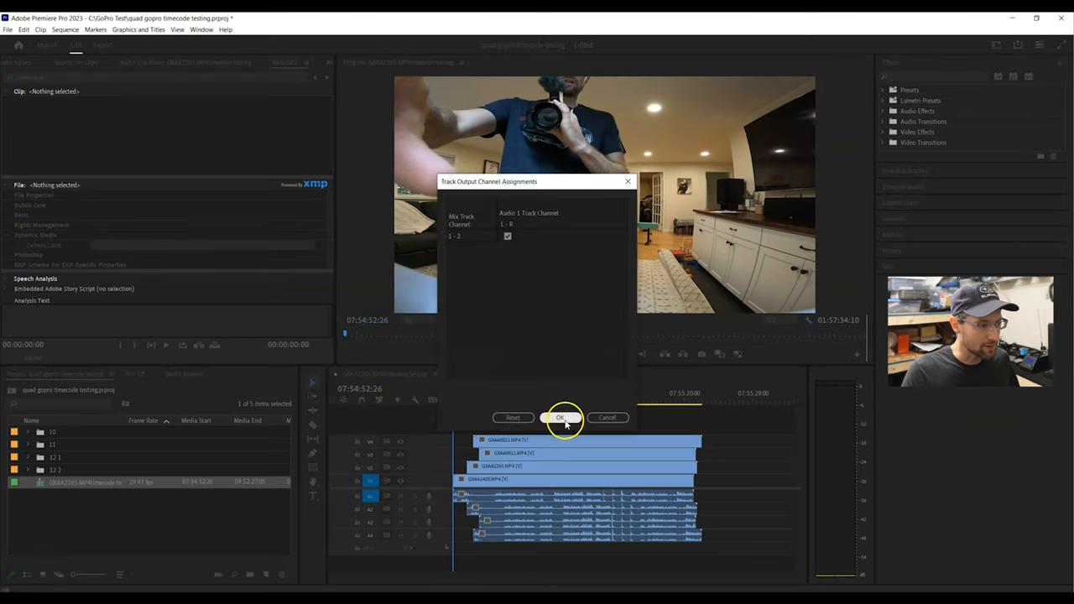
{"action": "left_click", "coordinate": [560, 418]}
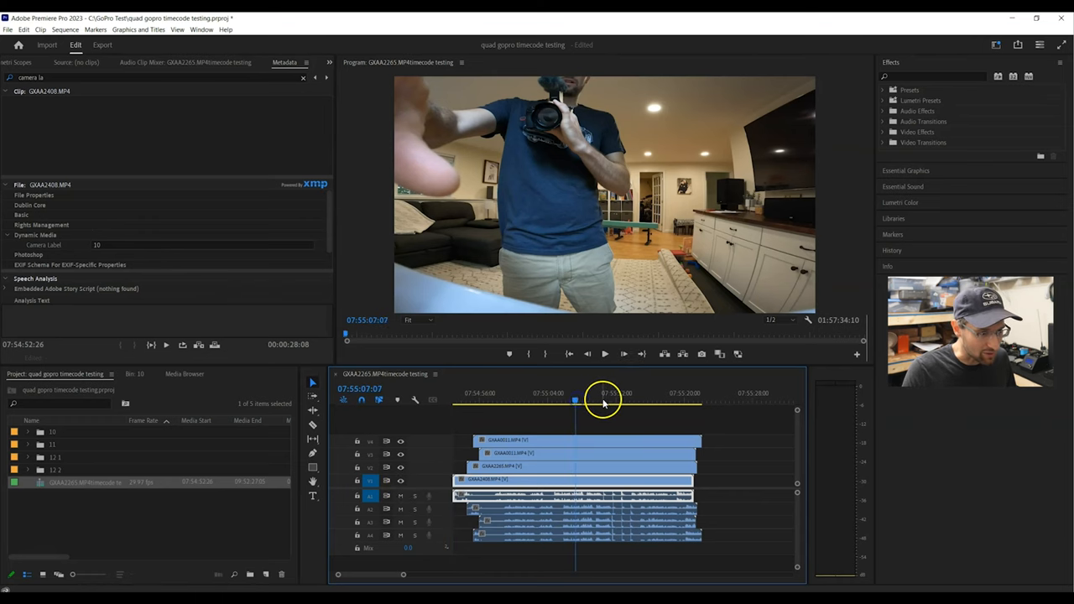
- Park the playhead at the 07:53:14 test point, then zoom out to reveal the later clip group
{"action": "left_click", "coordinate": [604, 352]}
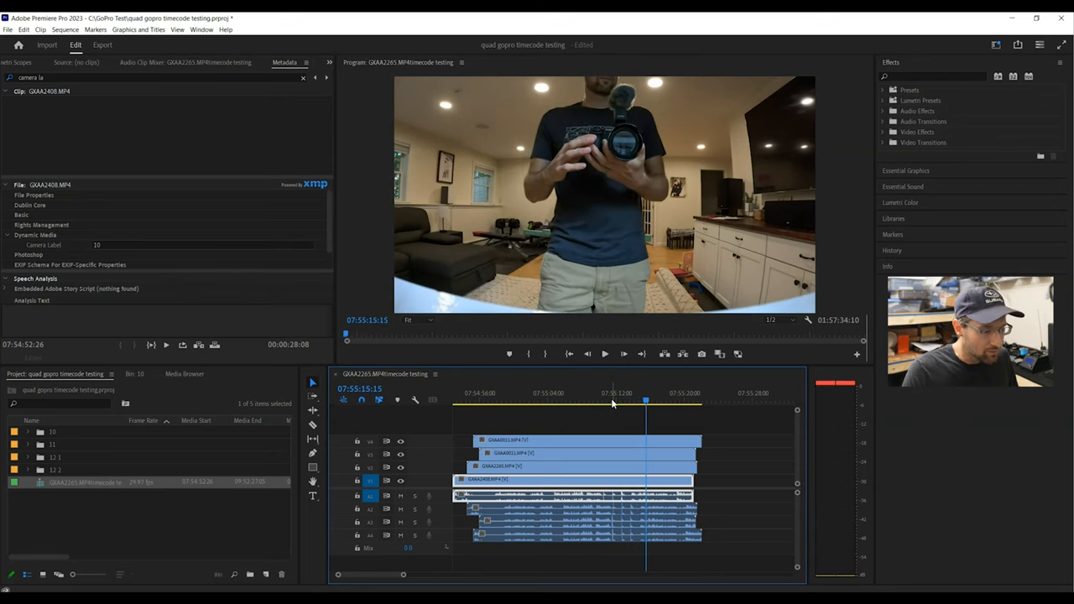
{"action": "left_click", "coordinate": [402, 497]}
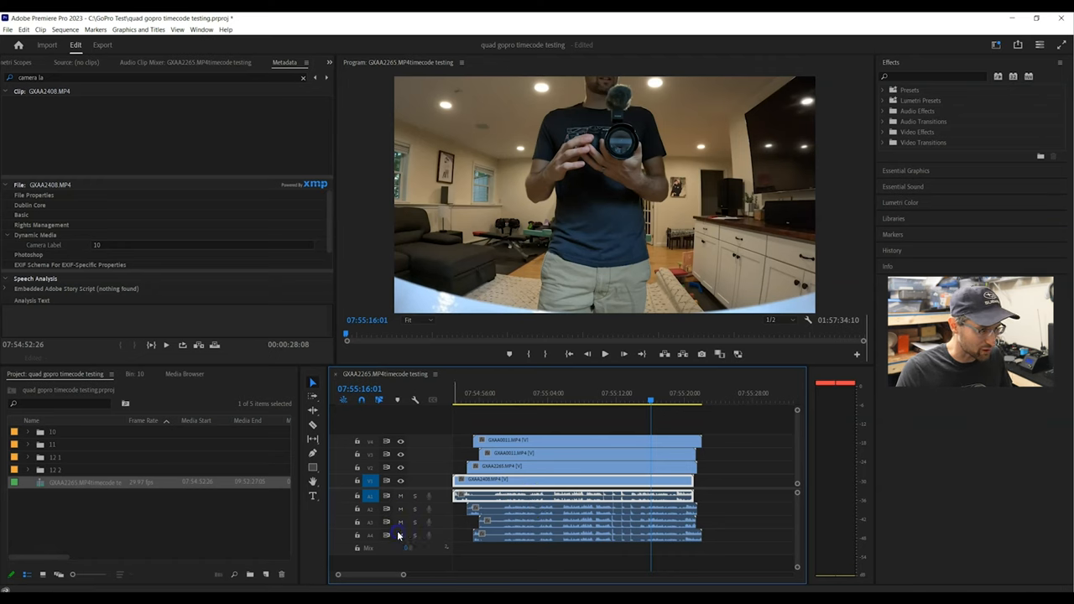
{"action": "left_click", "coordinate": [400, 495]}
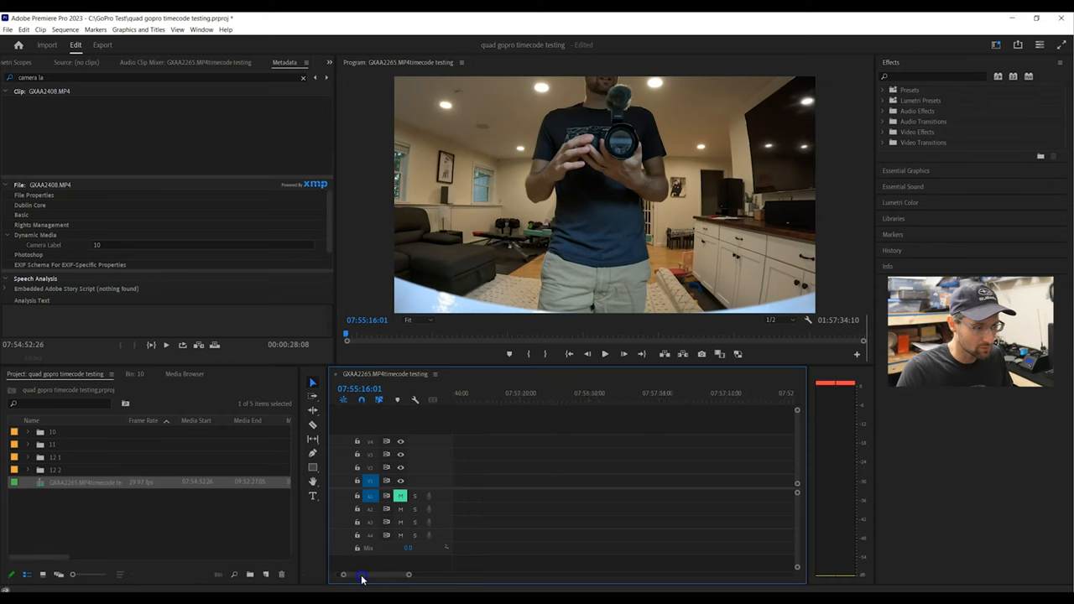
{"action": "left_click_drag", "start_coordinate": [361, 574], "coordinate": [394, 574]}
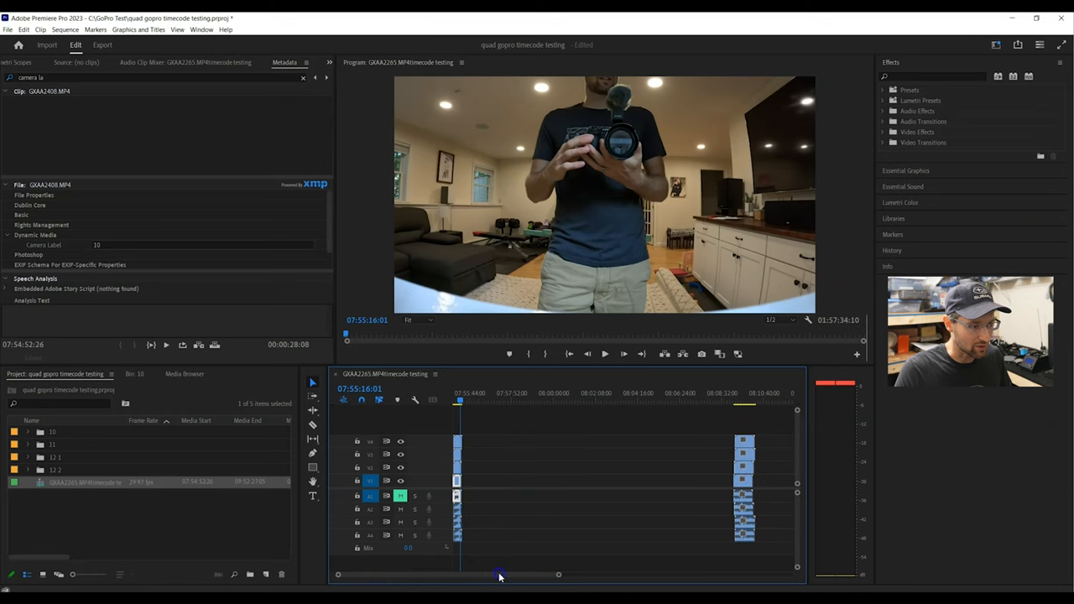
- Scroll to the later clip group, set the playhead to 08:09:34:00 and zoom to show whole clips
{"action": "left_click_drag", "start_coordinate": [501, 574], "coordinate": [584, 574]}
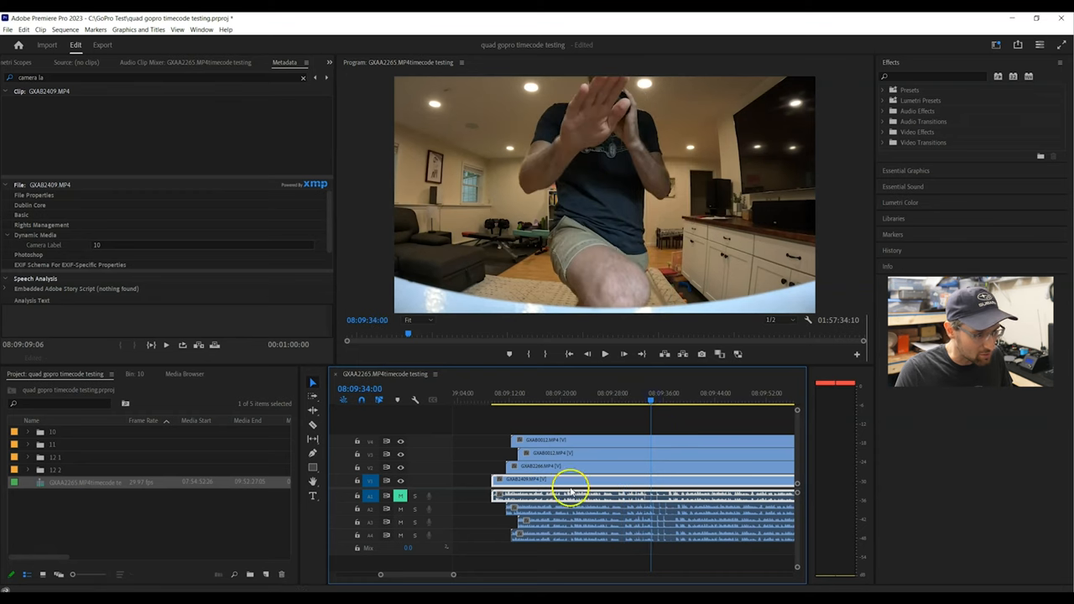
{"action": "left_click", "coordinate": [604, 352]}
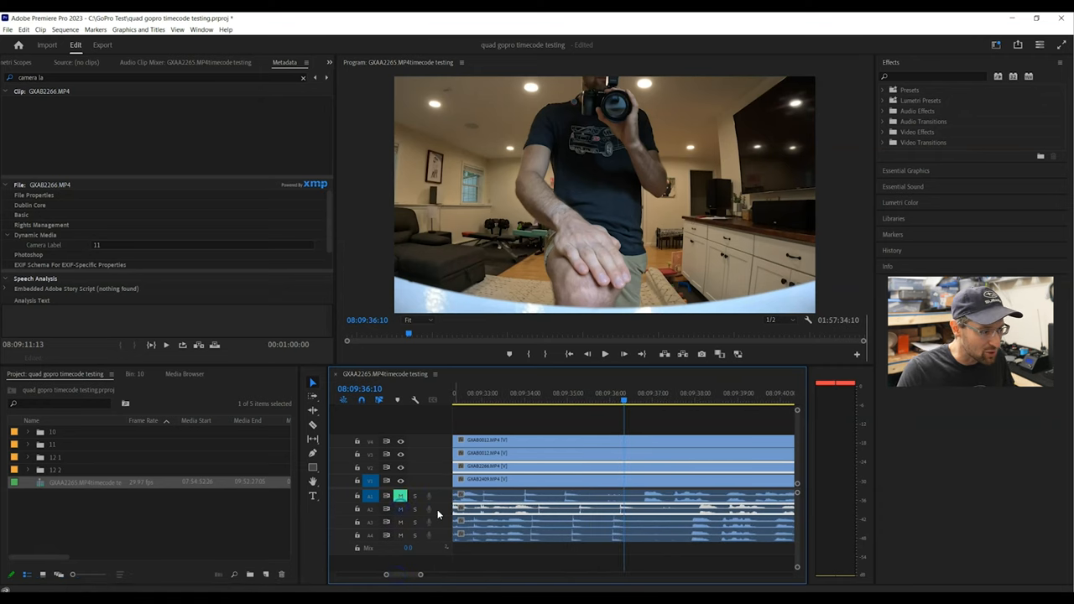
{"action": "left_click_drag", "start_coordinate": [625, 400], "coordinate": [533, 400]}
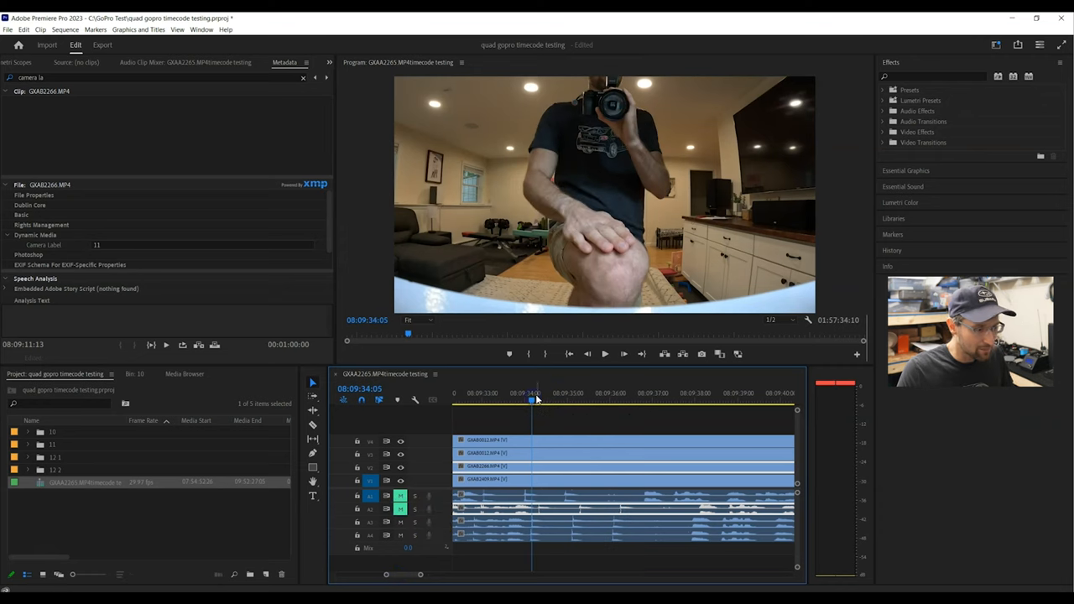
{"action": "left_click", "coordinate": [605, 353]}
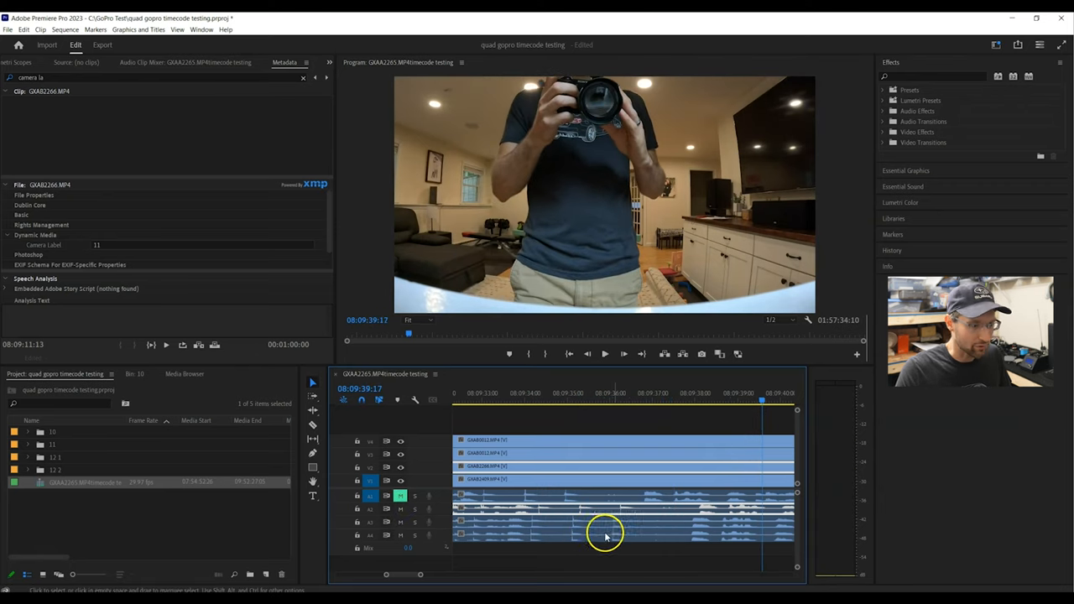
{"action": "mouse_move", "coordinate": [419, 574]}
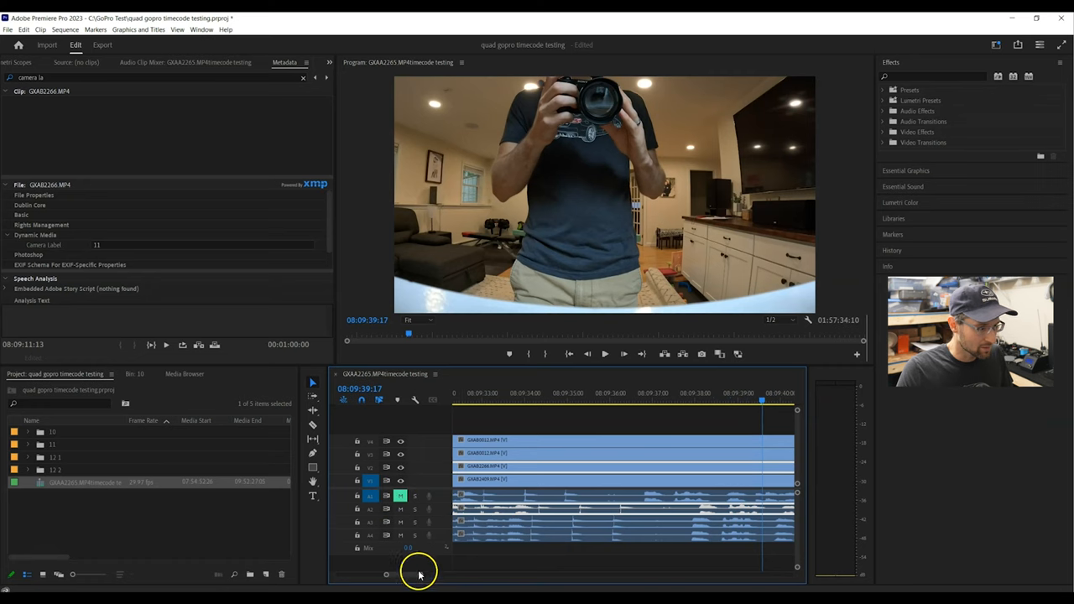
{"action": "left_click_drag", "start_coordinate": [420, 574], "coordinate": [416, 575]}
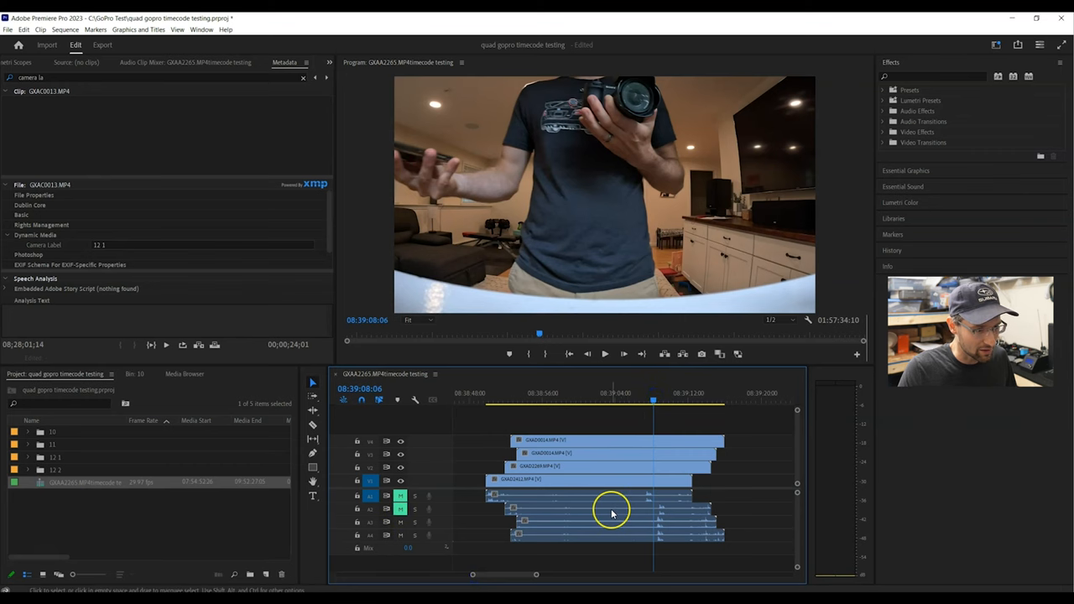
- Scrub the playhead through the camera-held-up moment to where the phone's QR code appears near 09:16
{"action": "left_click", "coordinate": [604, 352]}
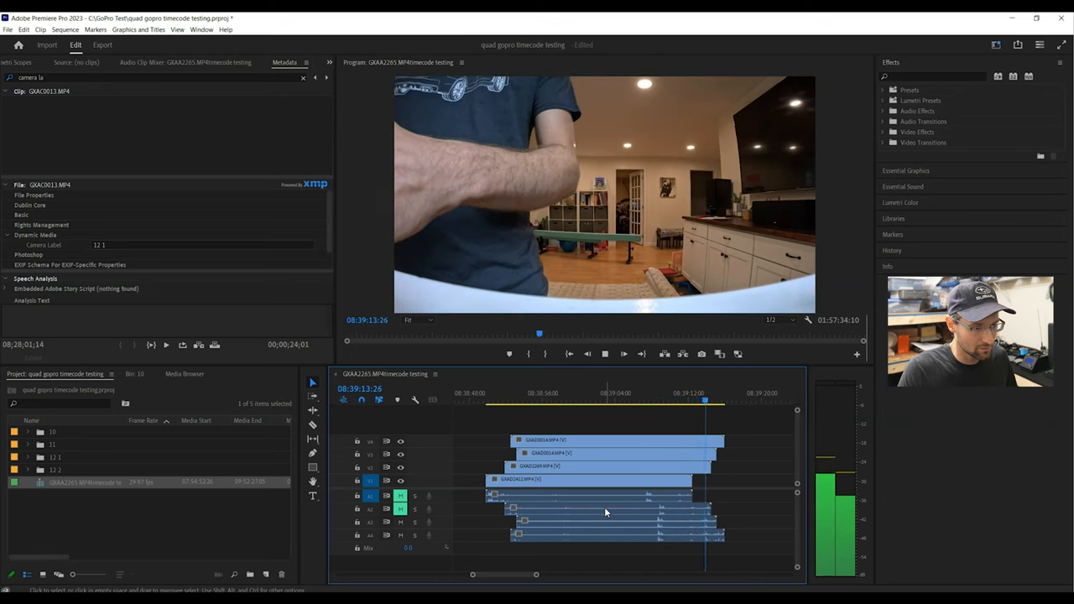
{"action": "left_click", "coordinate": [543, 393]}
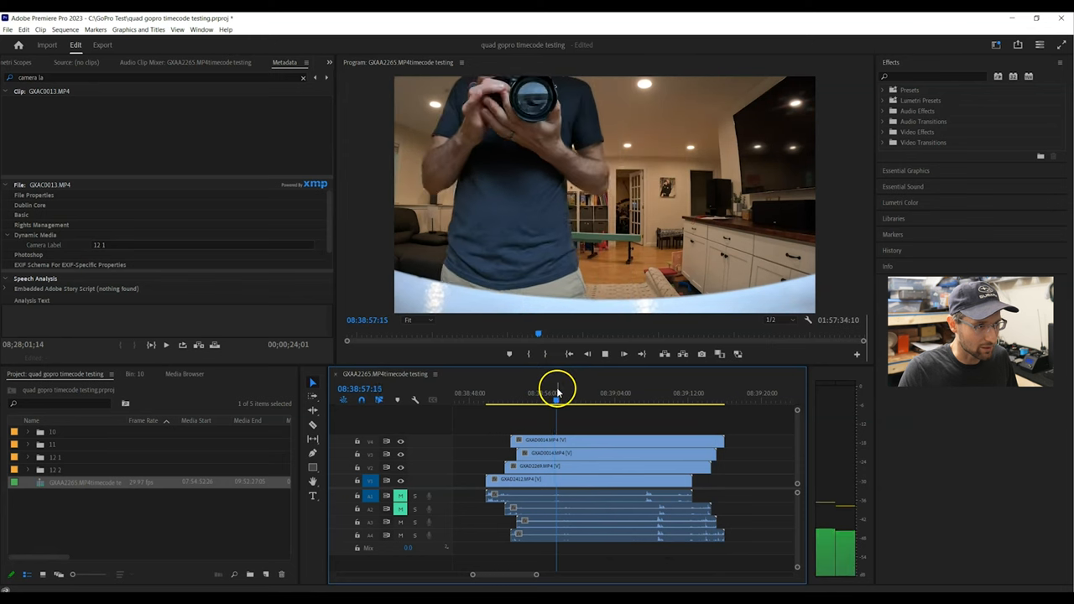
{"action": "left_click_drag", "start_coordinate": [557, 400], "coordinate": [547, 401]}
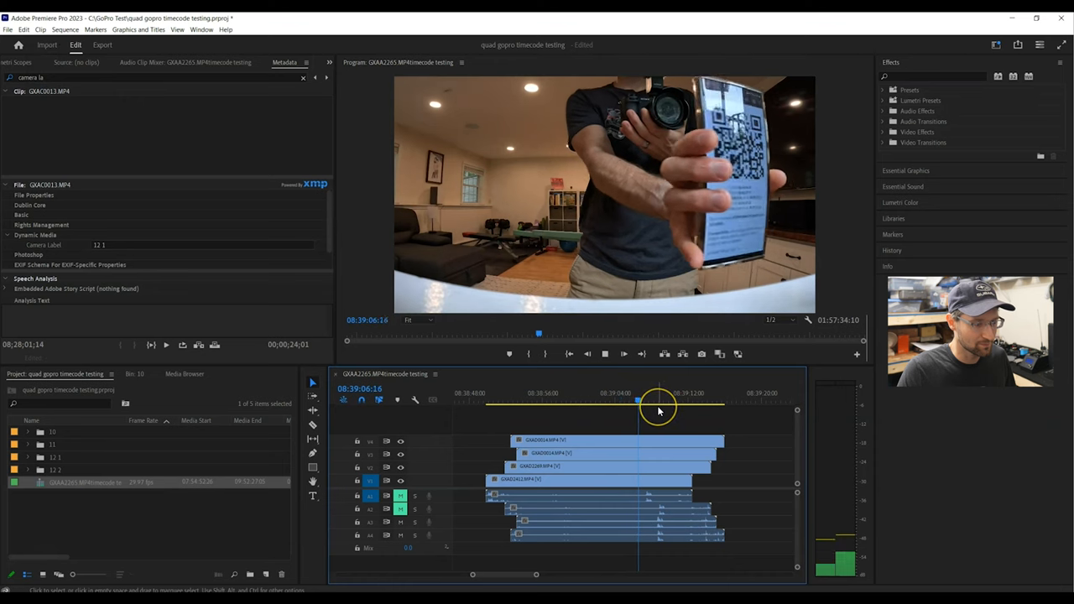
{"action": "left_click_drag", "start_coordinate": [638, 401], "coordinate": [655, 401]}
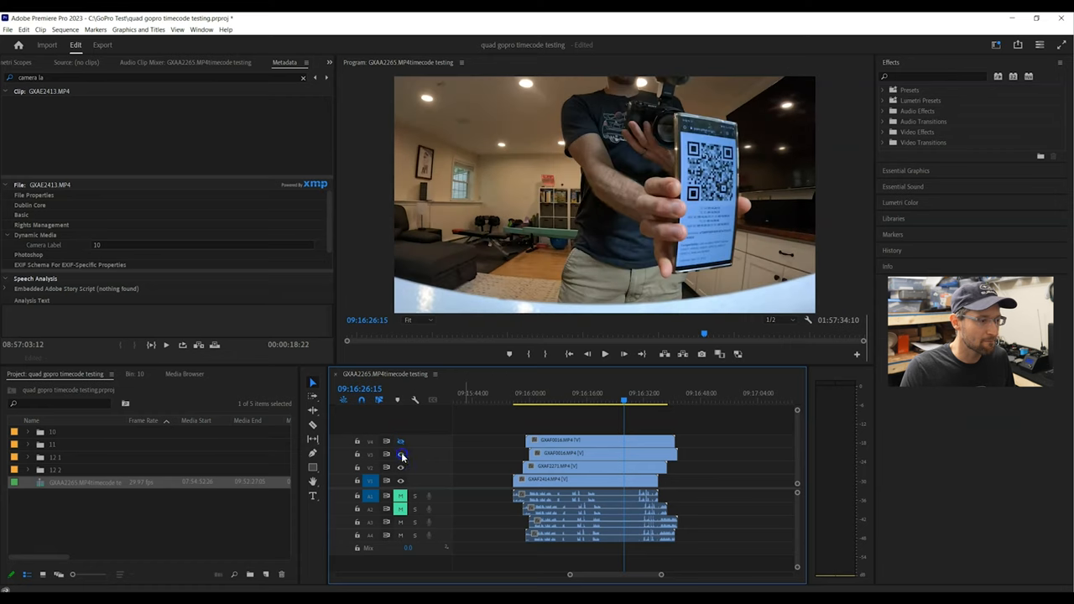
- Scroll the timeline in on the four stacked clips, select the bottom camera clip and scrub through 09:16
{"action": "left_click", "coordinate": [601, 440]}
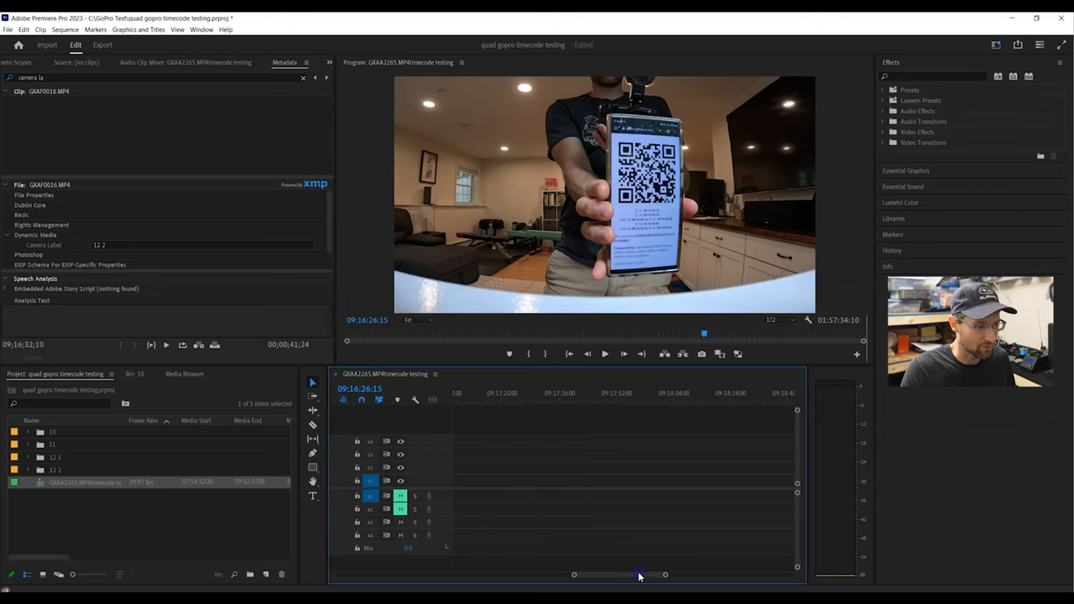
{"action": "left_click_drag", "start_coordinate": [640, 574], "coordinate": [688, 574]}
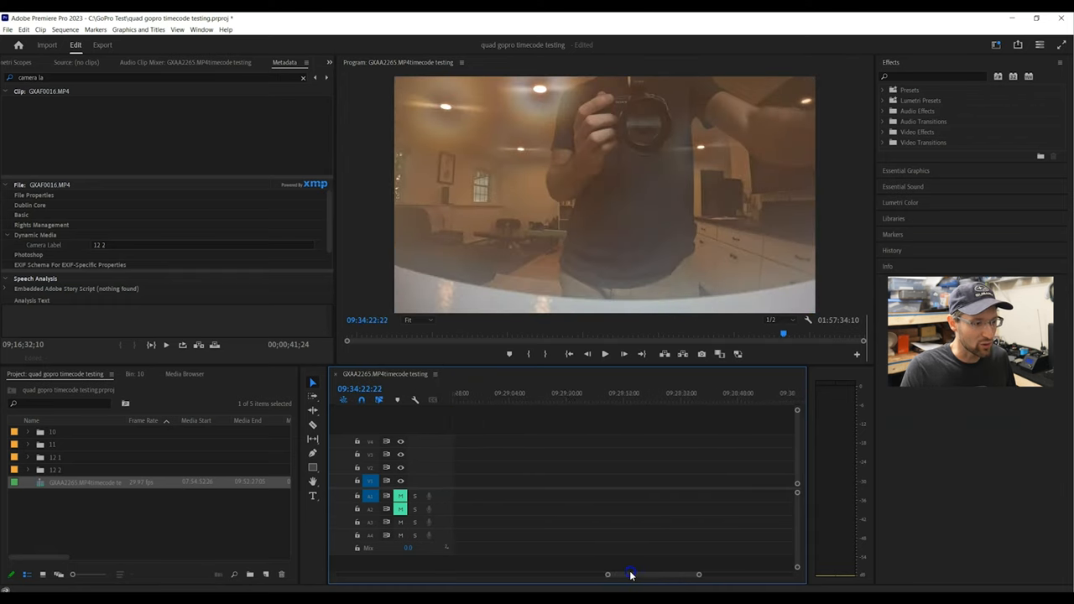
{"action": "left_click_drag", "start_coordinate": [631, 574], "coordinate": [589, 574]}
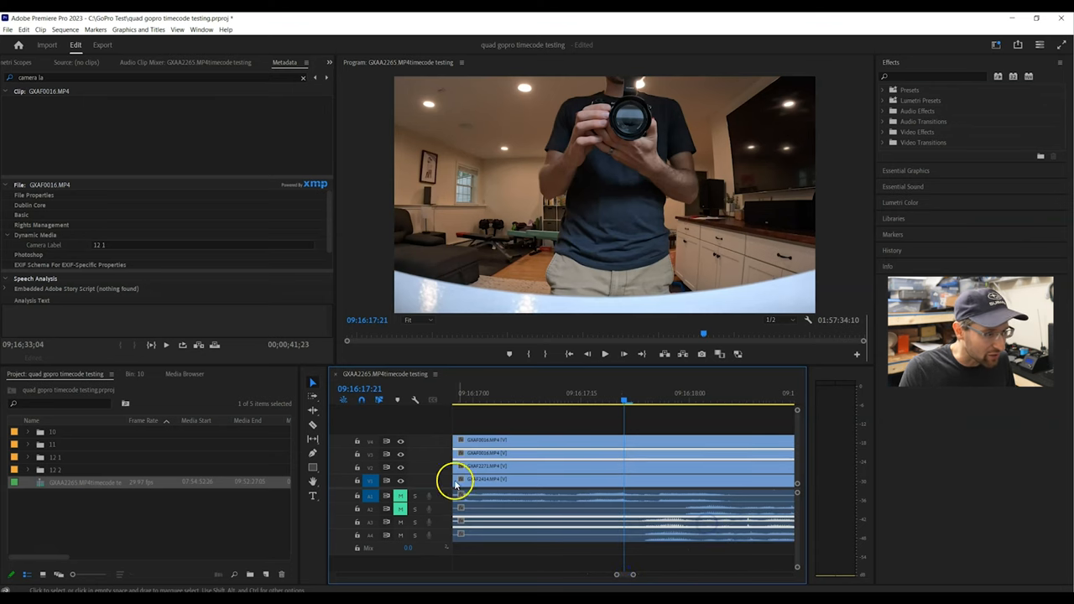
{"action": "left_click", "coordinate": [604, 352]}
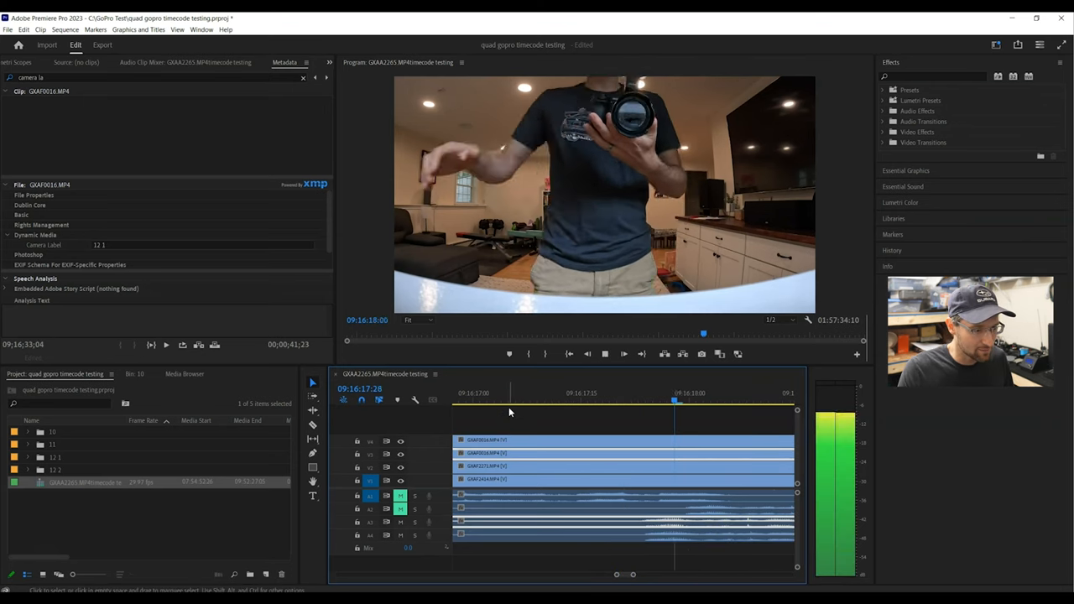
{"action": "left_click_drag", "start_coordinate": [675, 401], "coordinate": [504, 411]}
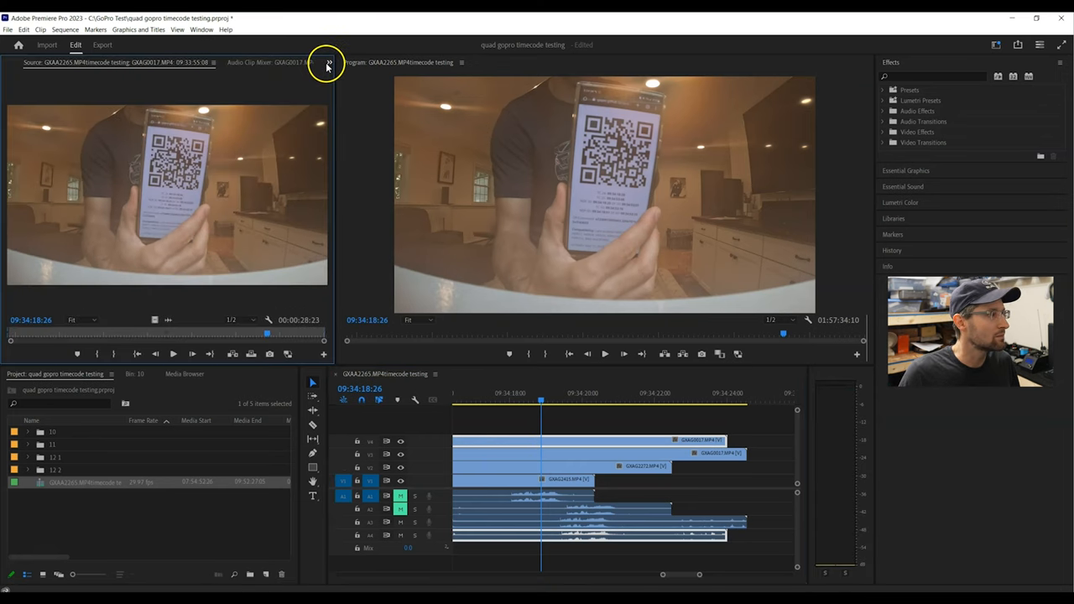
- Show the selected clip's Effect Controls with its Motion settings expanded for framing at 09:34
{"action": "left_click", "coordinate": [26, 62]}
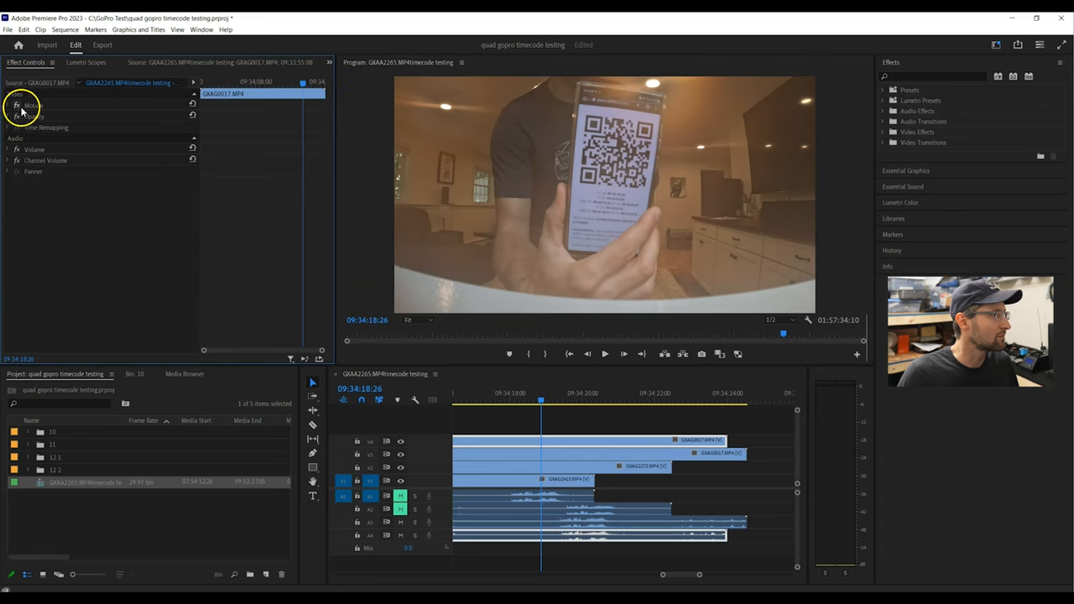
{"action": "left_click", "coordinate": [6, 104]}
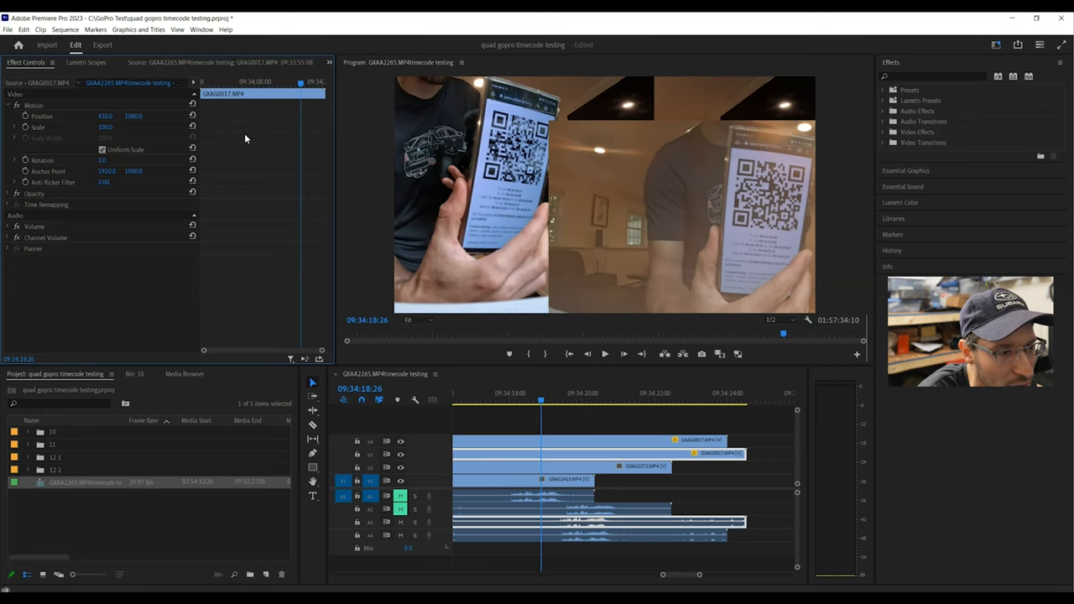
{"action": "mouse_move", "coordinate": [244, 125]}
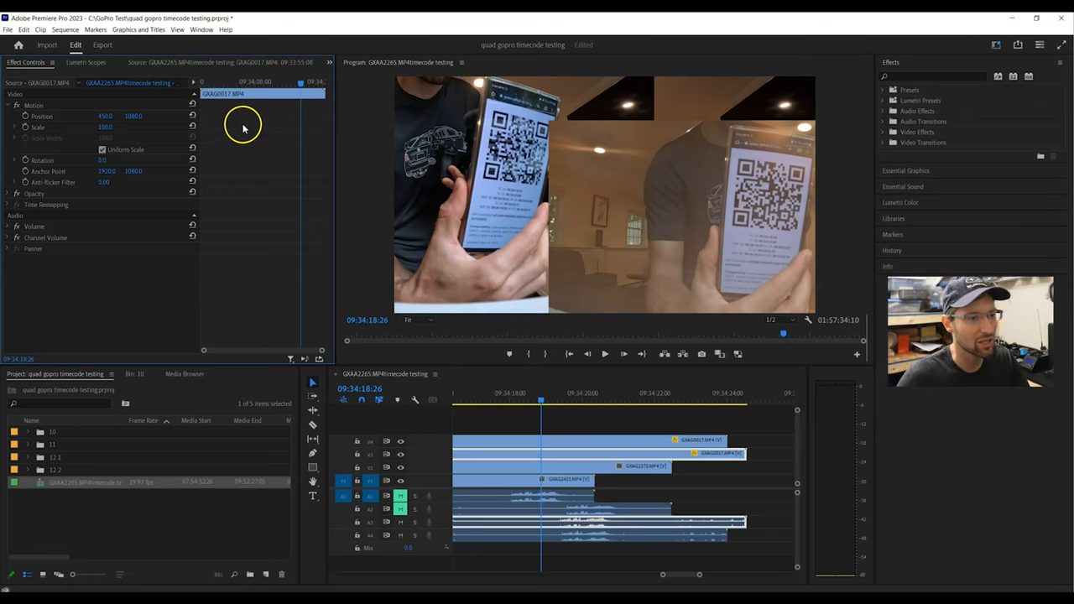
{"action": "mouse_move", "coordinate": [490, 204]}
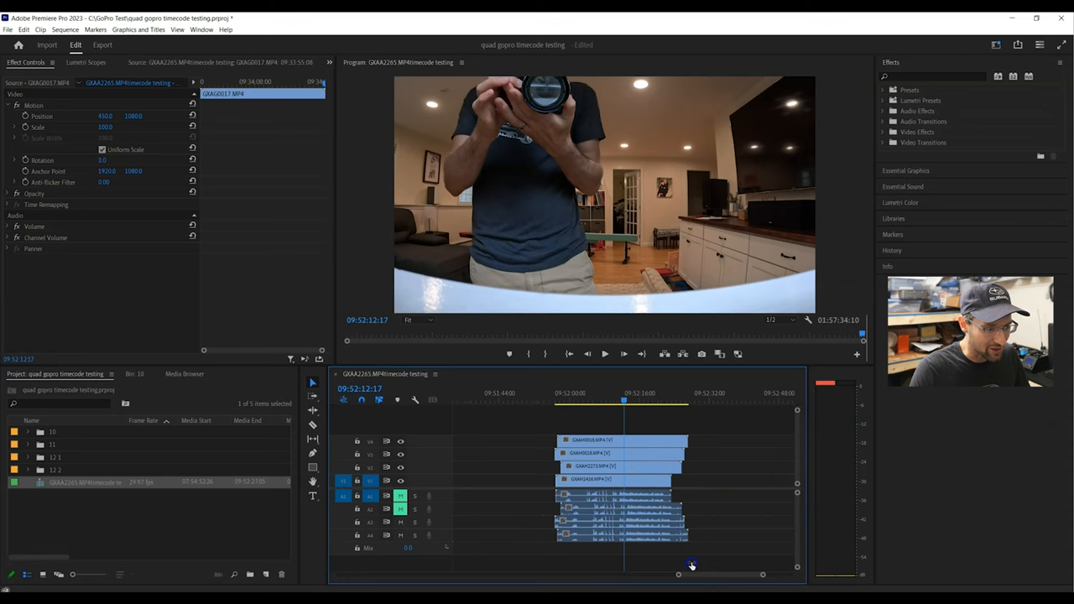
- Navigate the timeline with the zoom scrollbar toward the mirror-shot clips
{"action": "left_click", "coordinate": [623, 439]}
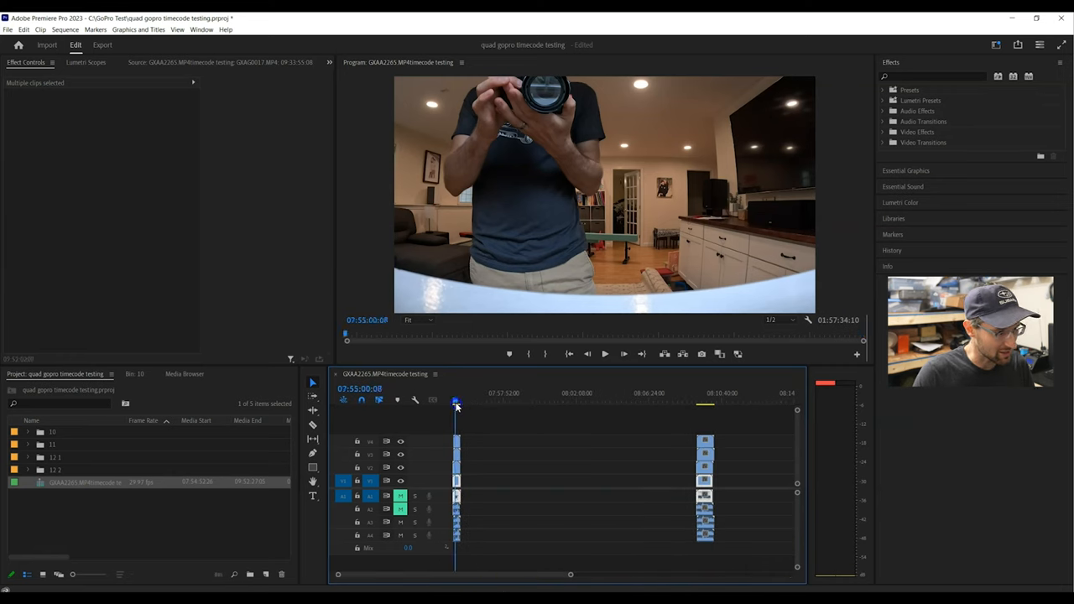
- Move to the synced clip starts near 07:55, then zoom the timeline closer to reach the 08:27 group
{"action": "left_click_drag", "start_coordinate": [570, 574], "coordinate": [478, 574]}
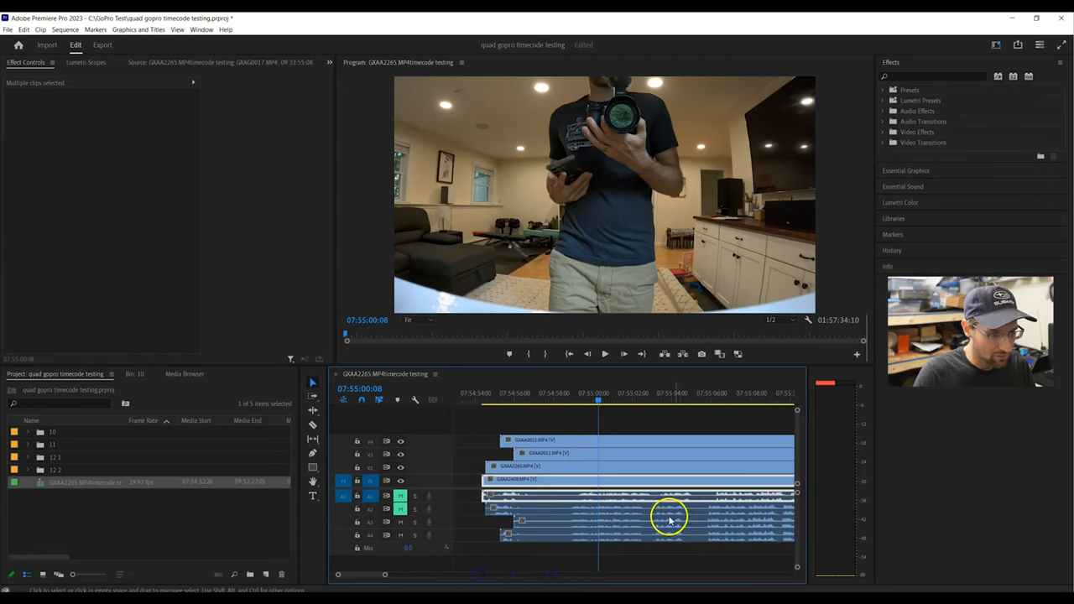
{"action": "mouse_move", "coordinate": [679, 500]}
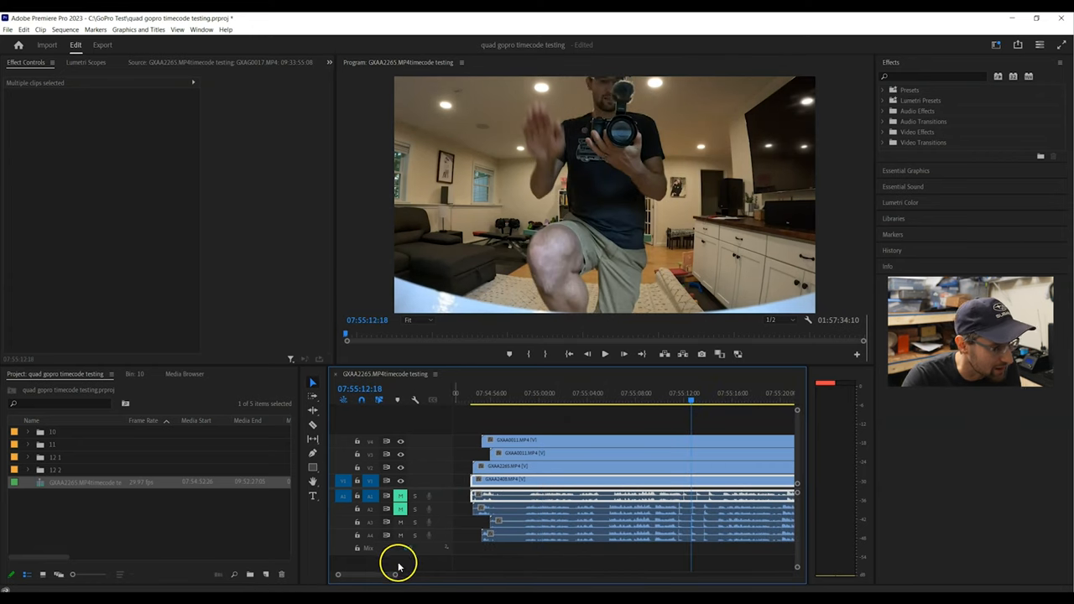
{"action": "left_click_drag", "start_coordinate": [399, 574], "coordinate": [545, 576]}
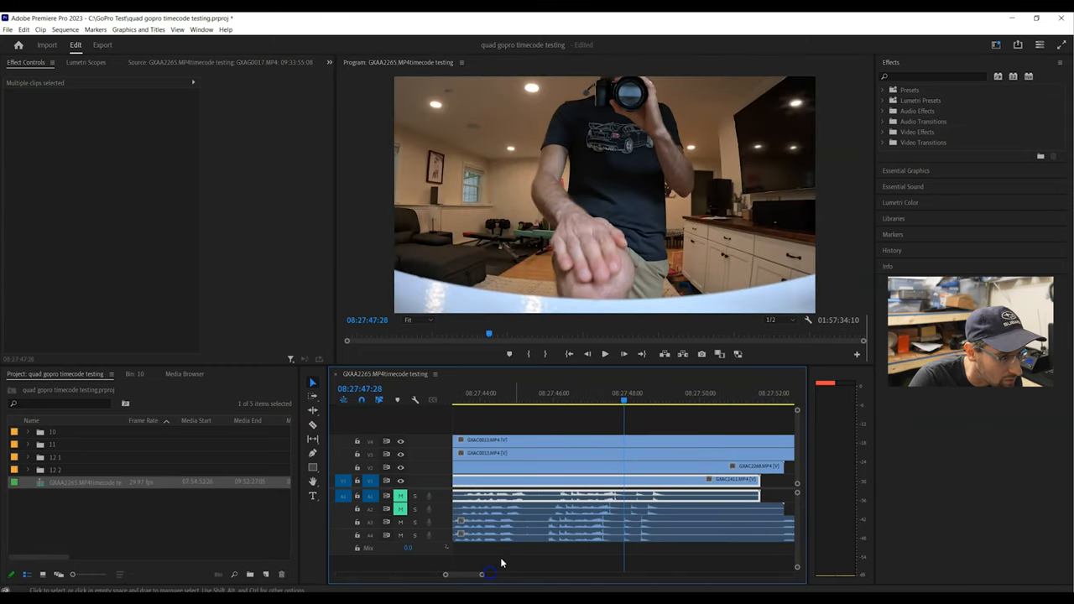
{"action": "mouse_move", "coordinate": [589, 510]}
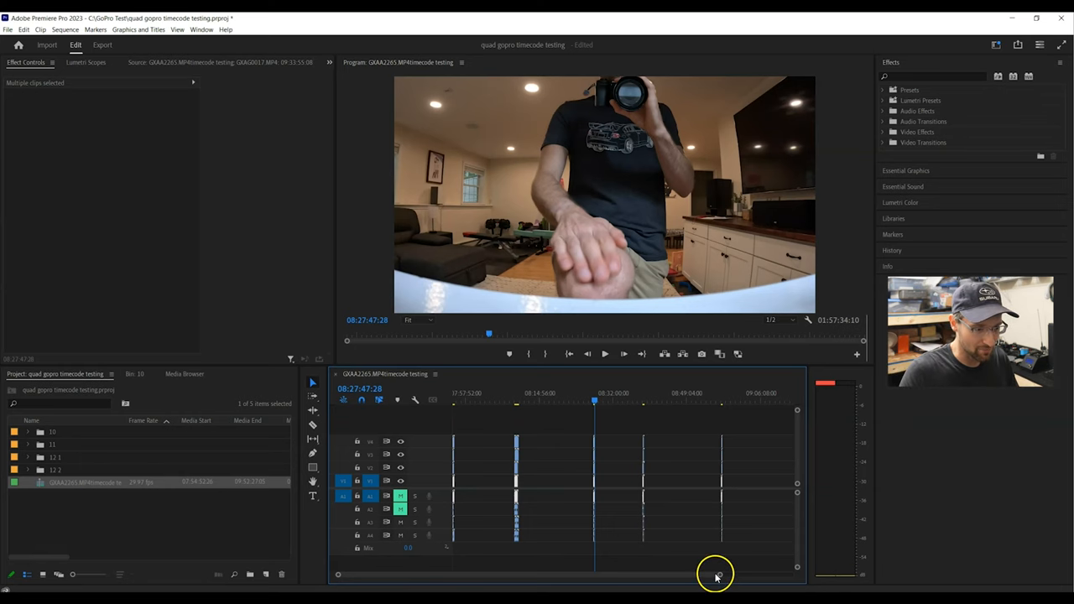
- Zoom the timeline fully out so every test-point clip group is visible at once
{"action": "left_click_drag", "start_coordinate": [715, 574], "coordinate": [781, 574]}
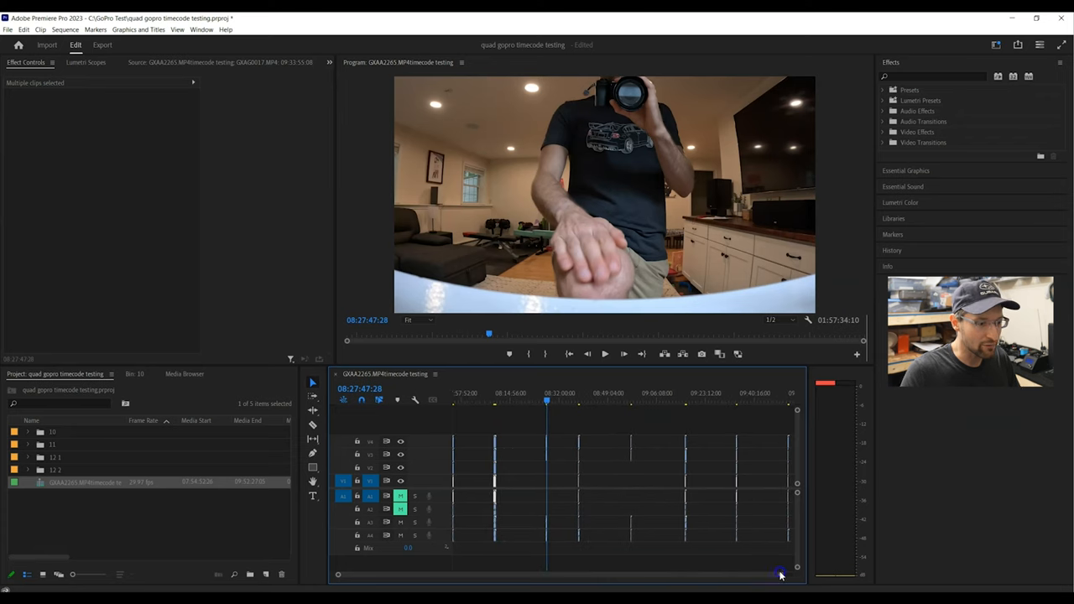